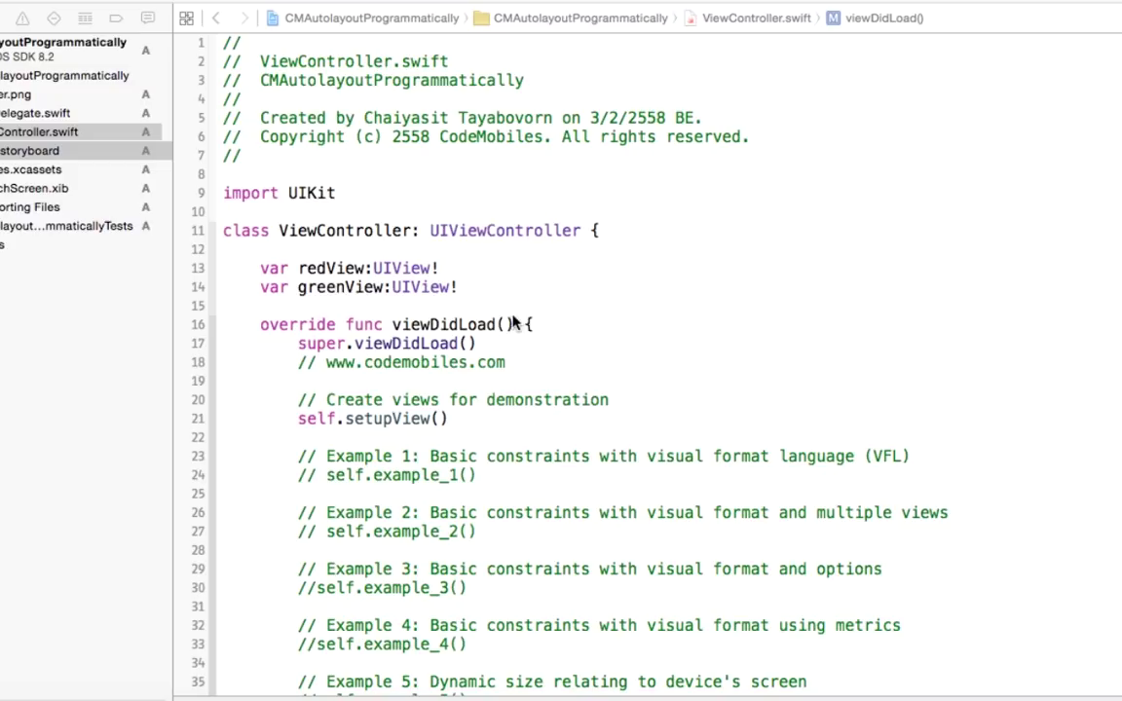
{"action": "mouse_move", "coordinate": [308, 287]}
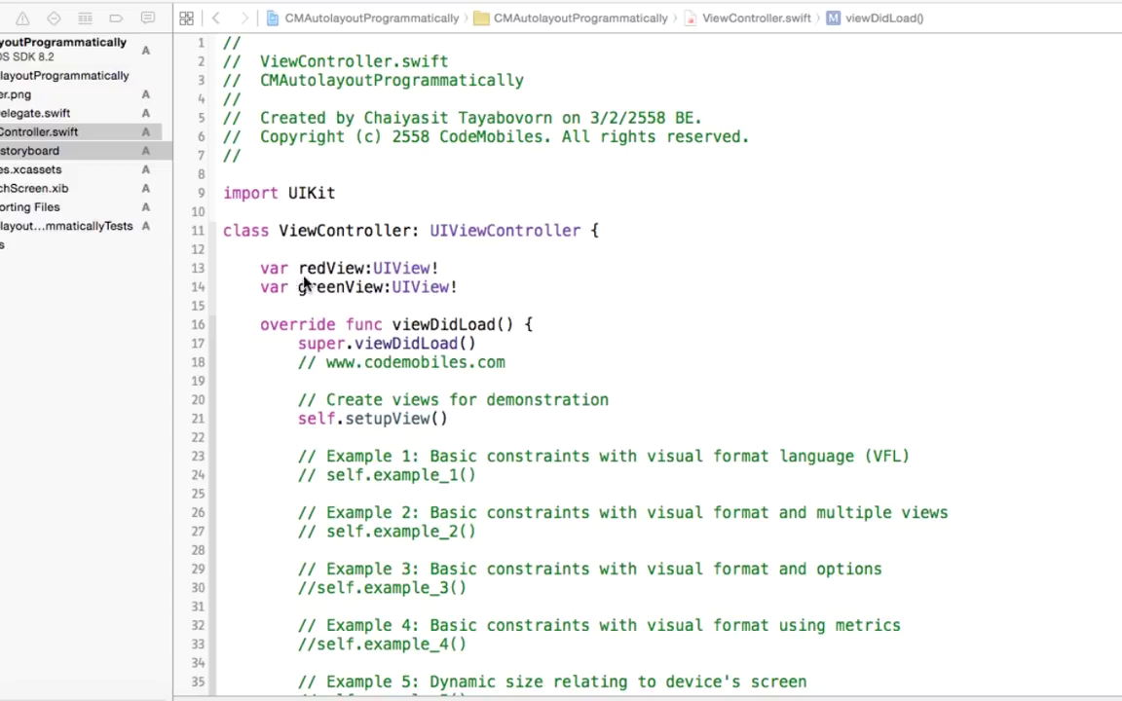
{"action": "mouse_move", "coordinate": [318, 287]}
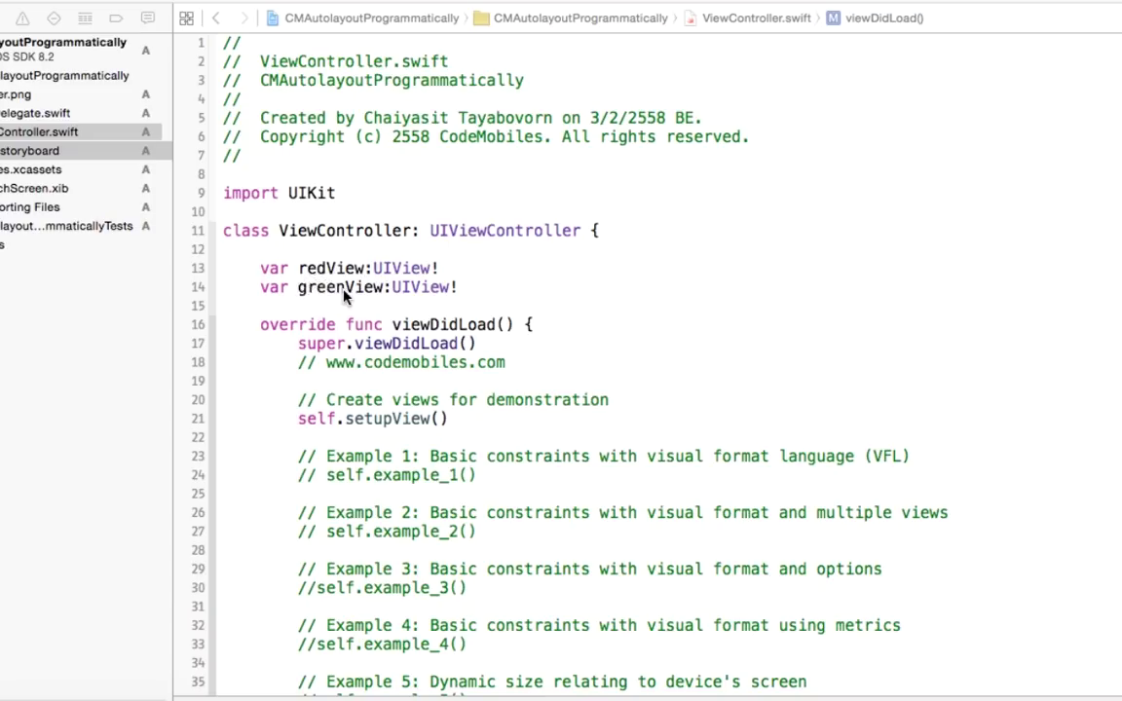
{"action": "mouse_move", "coordinate": [307, 300]}
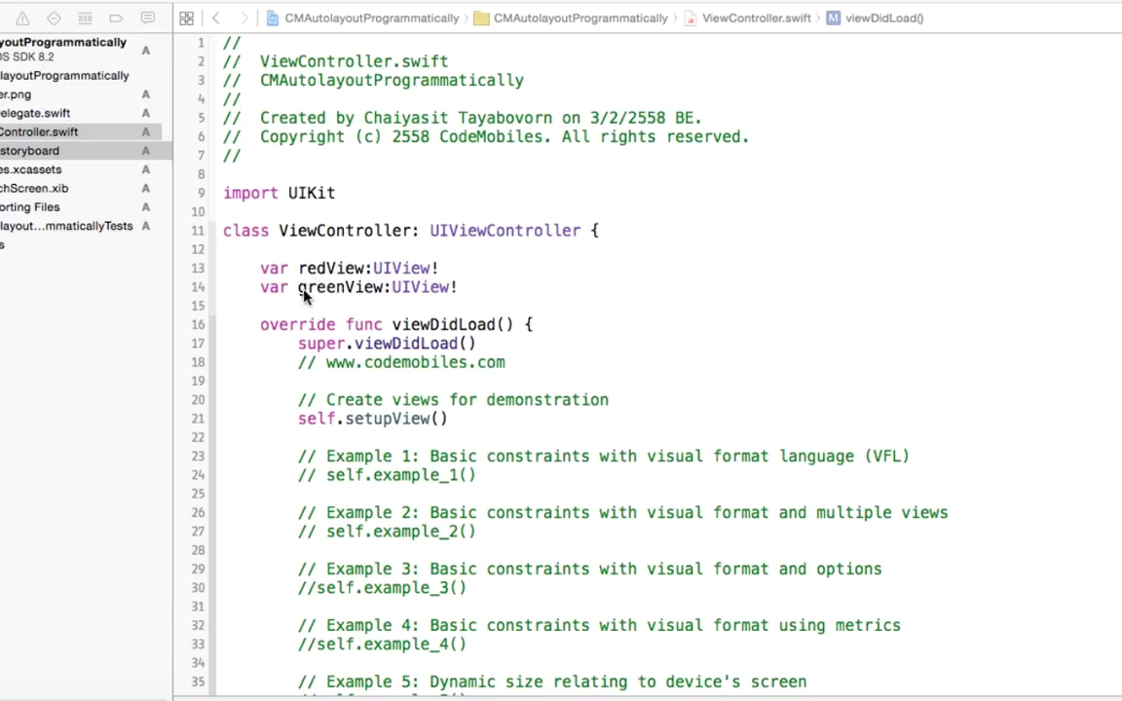
{"action": "mouse_move", "coordinate": [314, 288]}
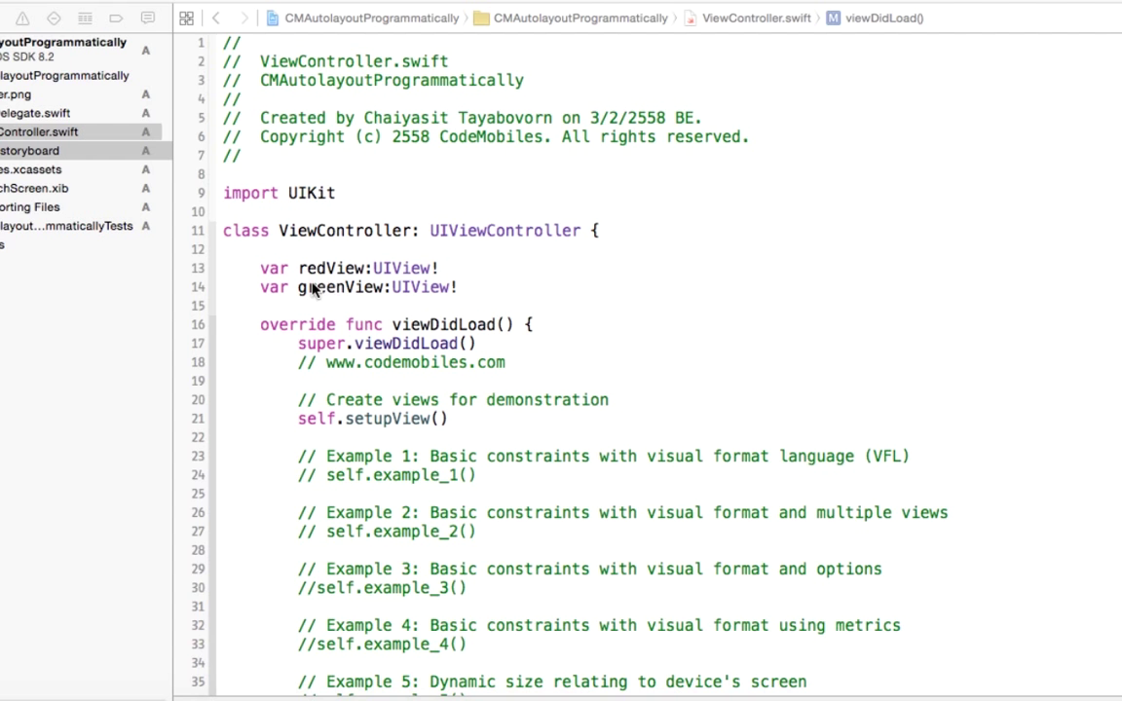
{"action": "mouse_move", "coordinate": [407, 302]}
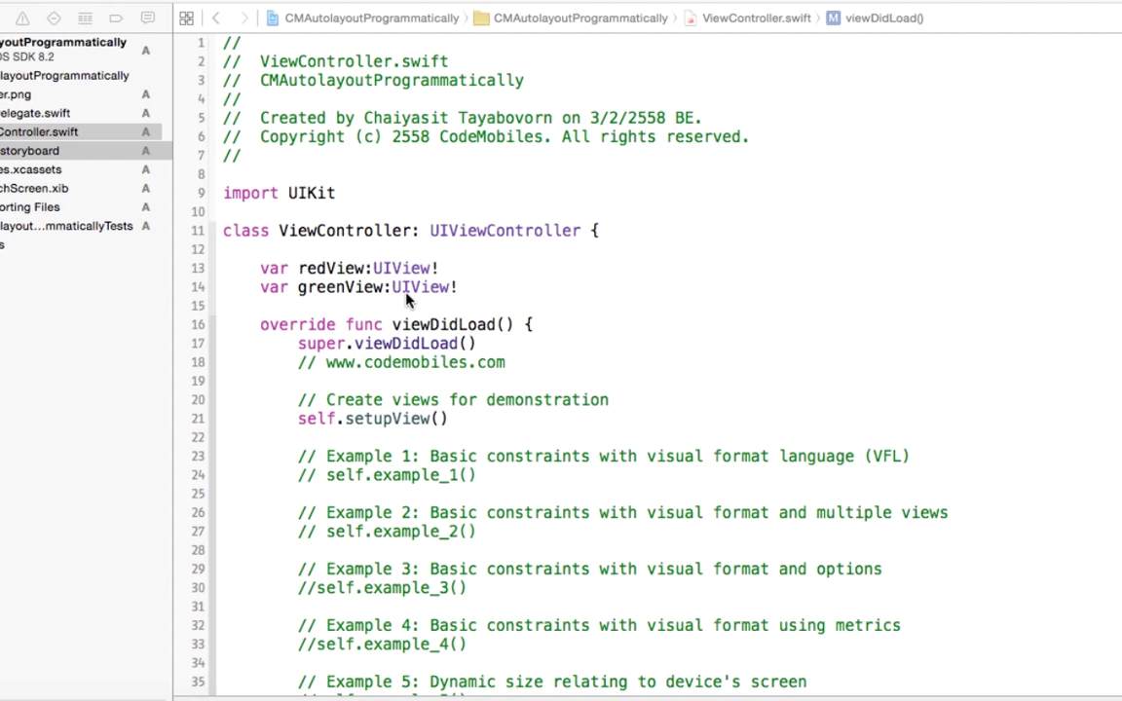
Review setupView: the translatesAutoresizingMask call and the redColor/greenColor view setup.
{"action": "scroll", "scroll_direction": "down", "scroll_amount": 3}
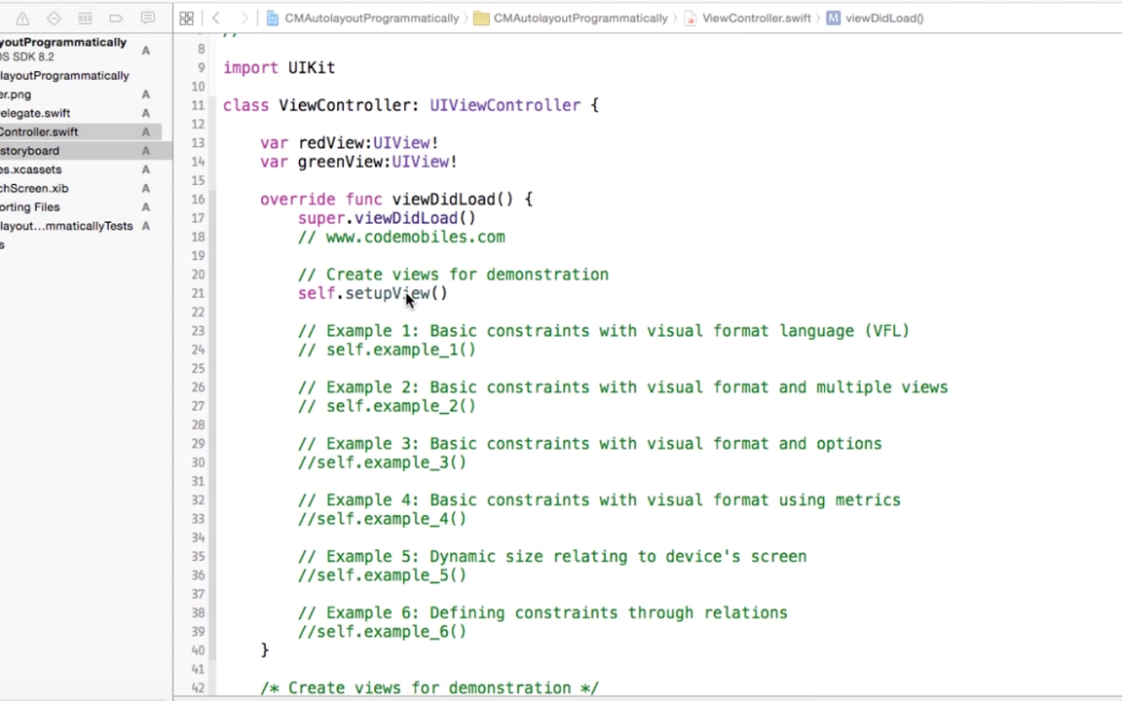
{"action": "mouse_move", "coordinate": [421, 305]}
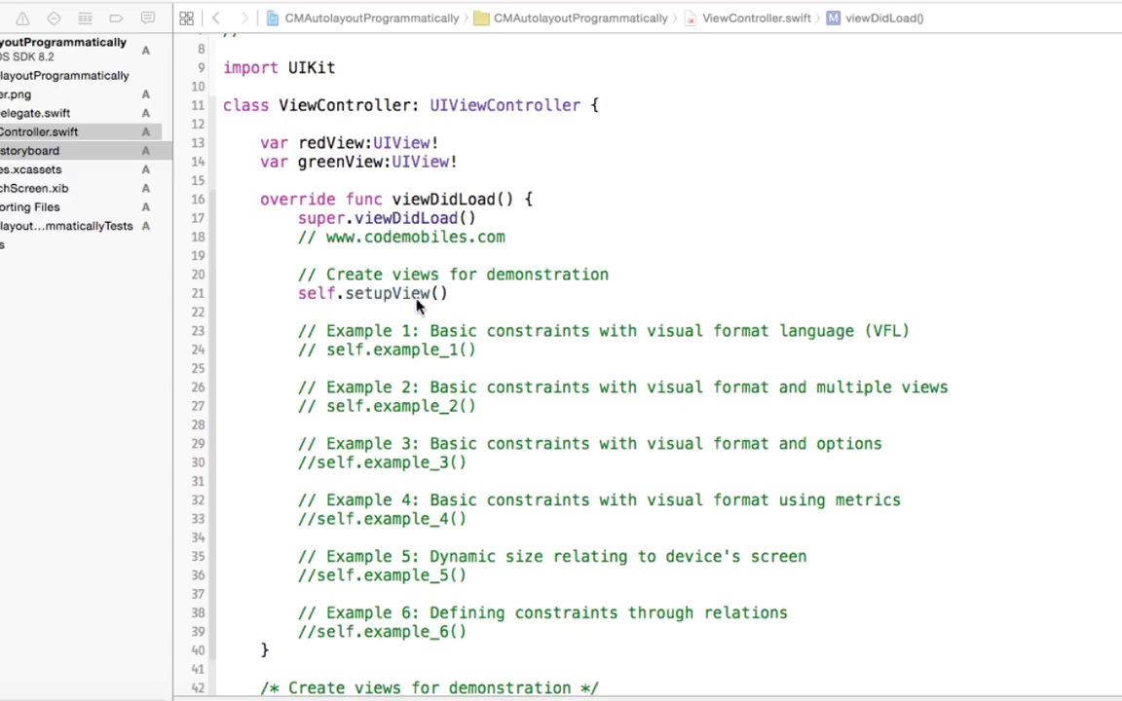
{"action": "mouse_move", "coordinate": [339, 302]}
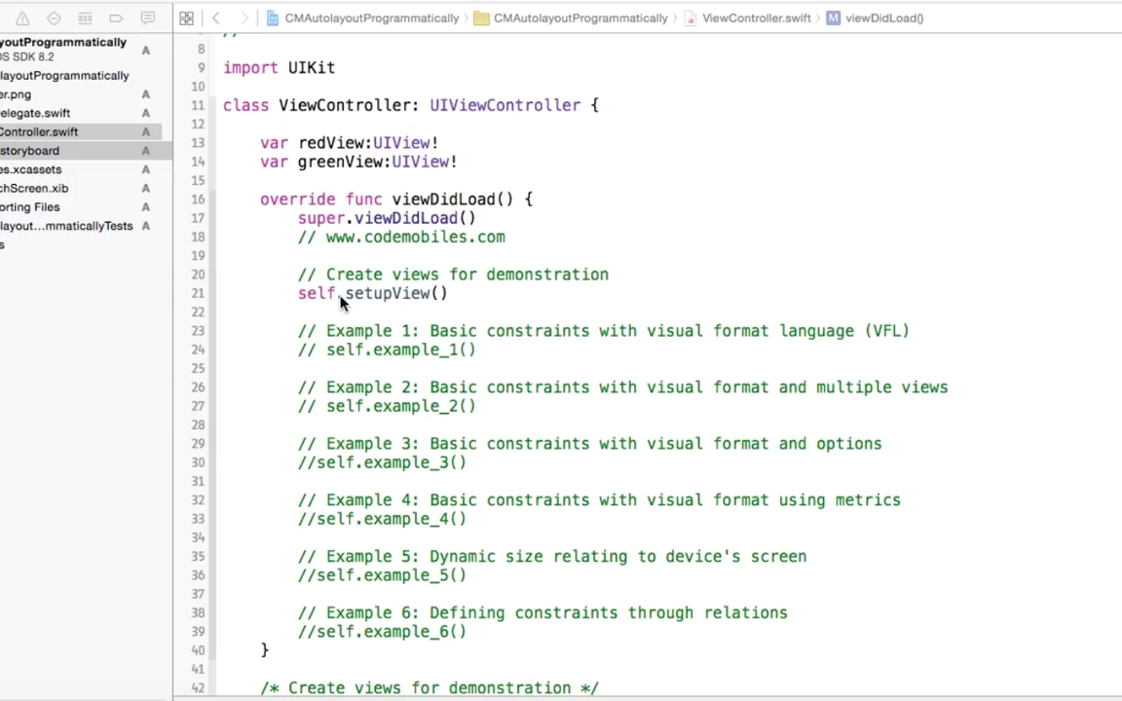
{"action": "mouse_move", "coordinate": [372, 300]}
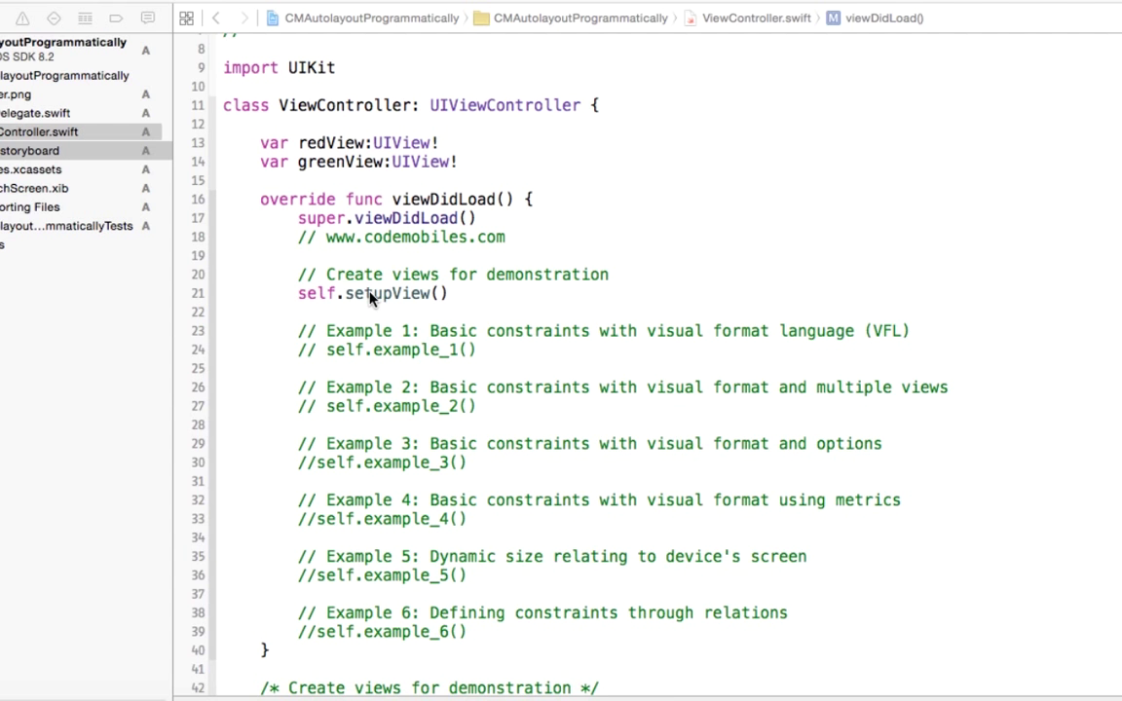
{"action": "scroll", "scroll_direction": "down", "scroll_amount": 3}
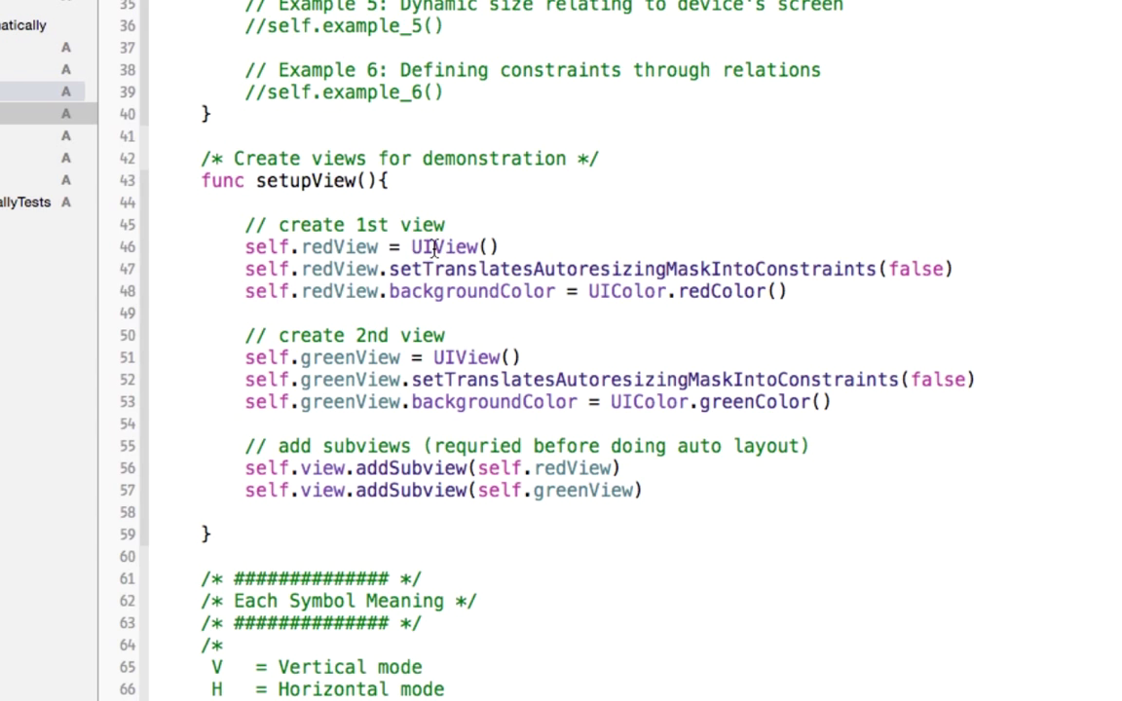
{"action": "mouse_move", "coordinate": [382, 364]}
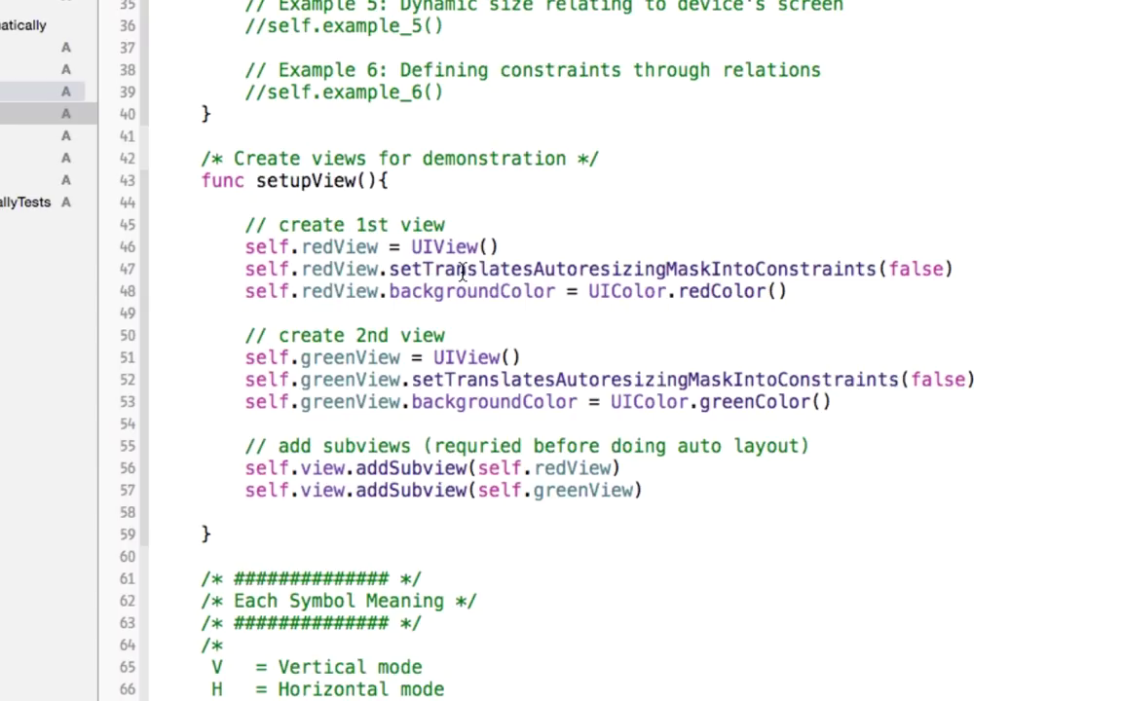
{"action": "mouse_move", "coordinate": [583, 281]}
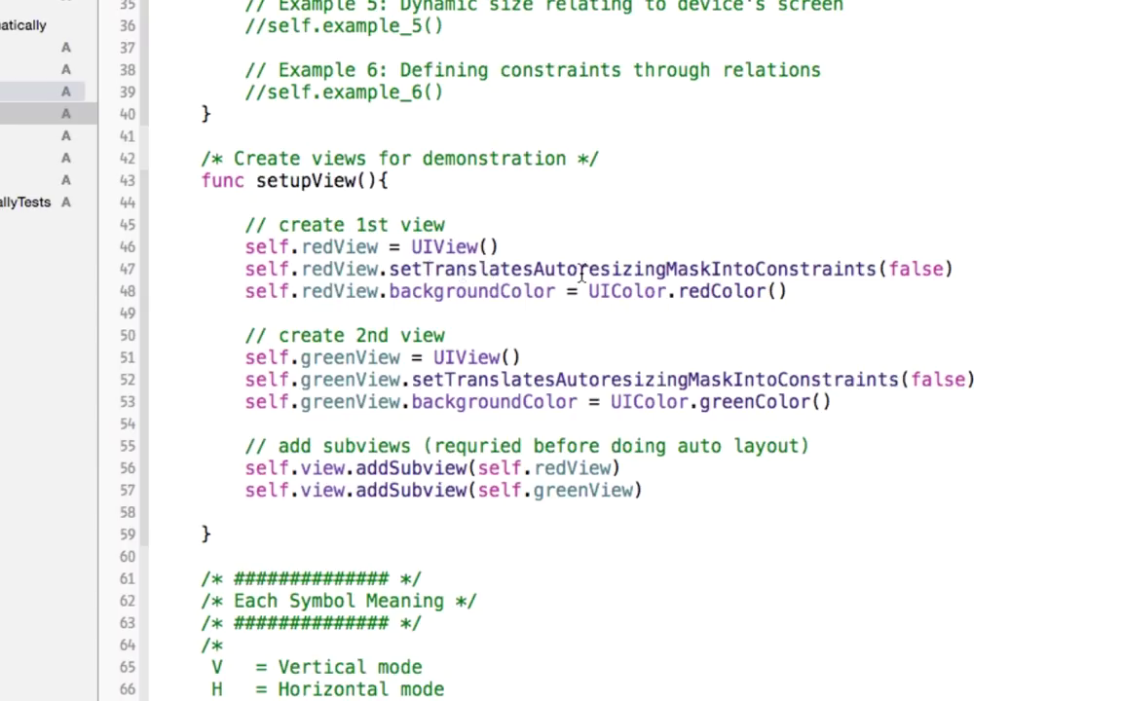
{"action": "mouse_move", "coordinate": [740, 269]}
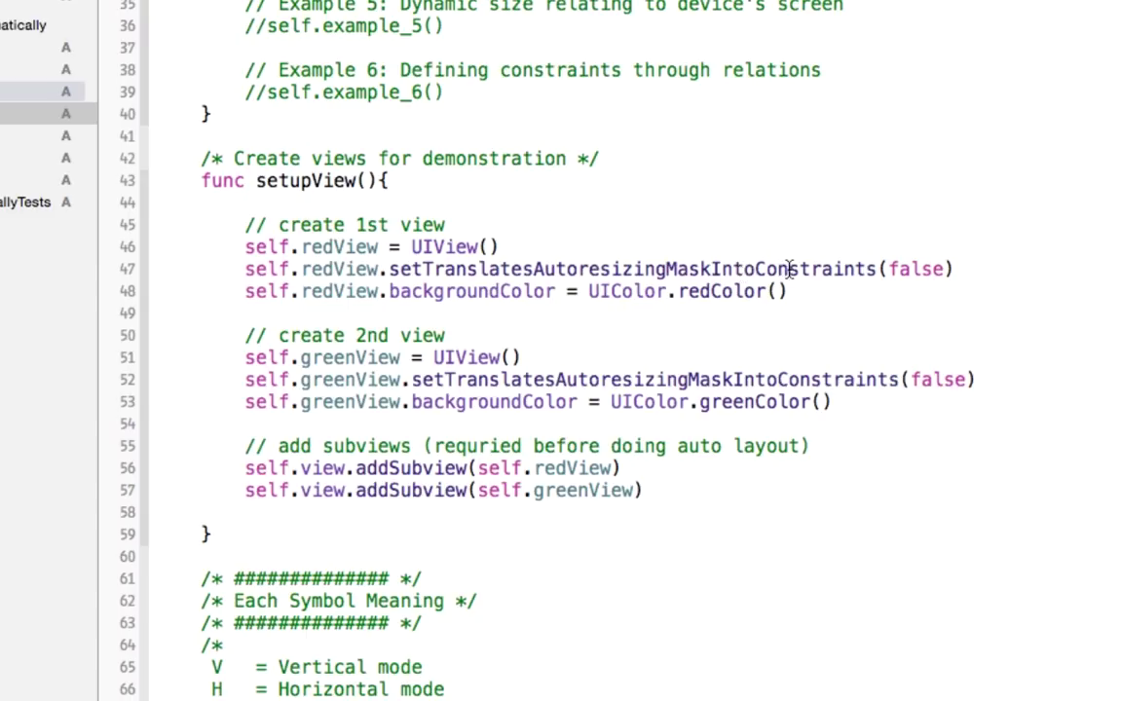
{"action": "double_click", "coordinate": [633, 269]}
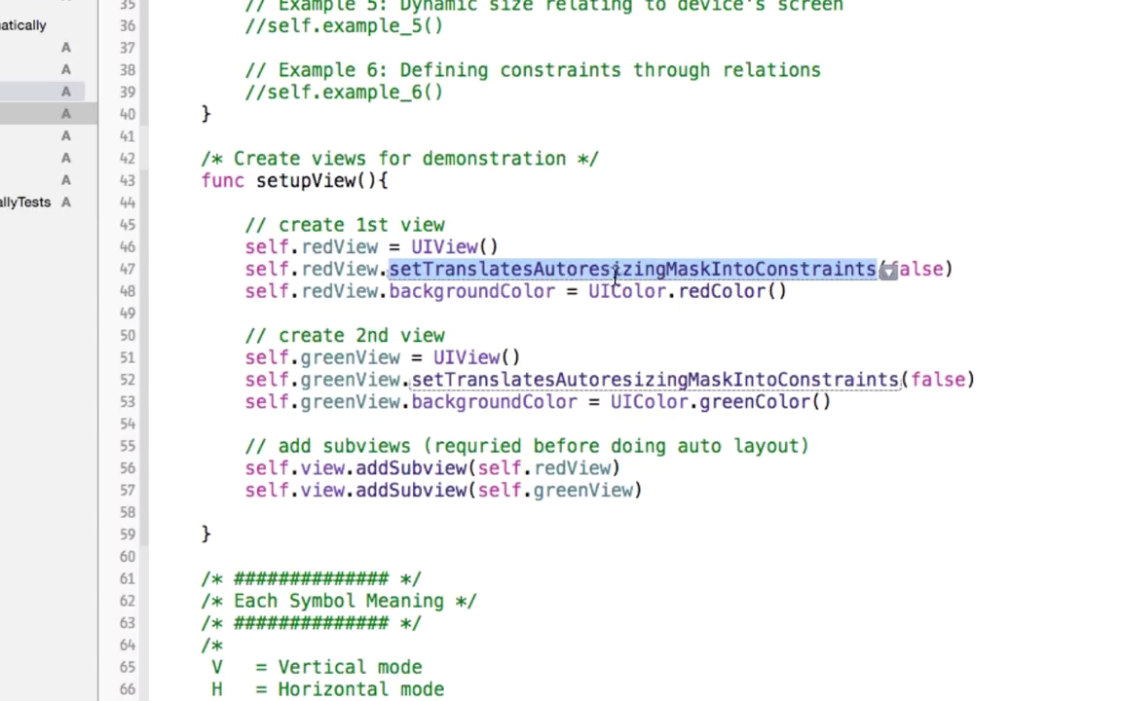
{"action": "mouse_move", "coordinate": [639, 280]}
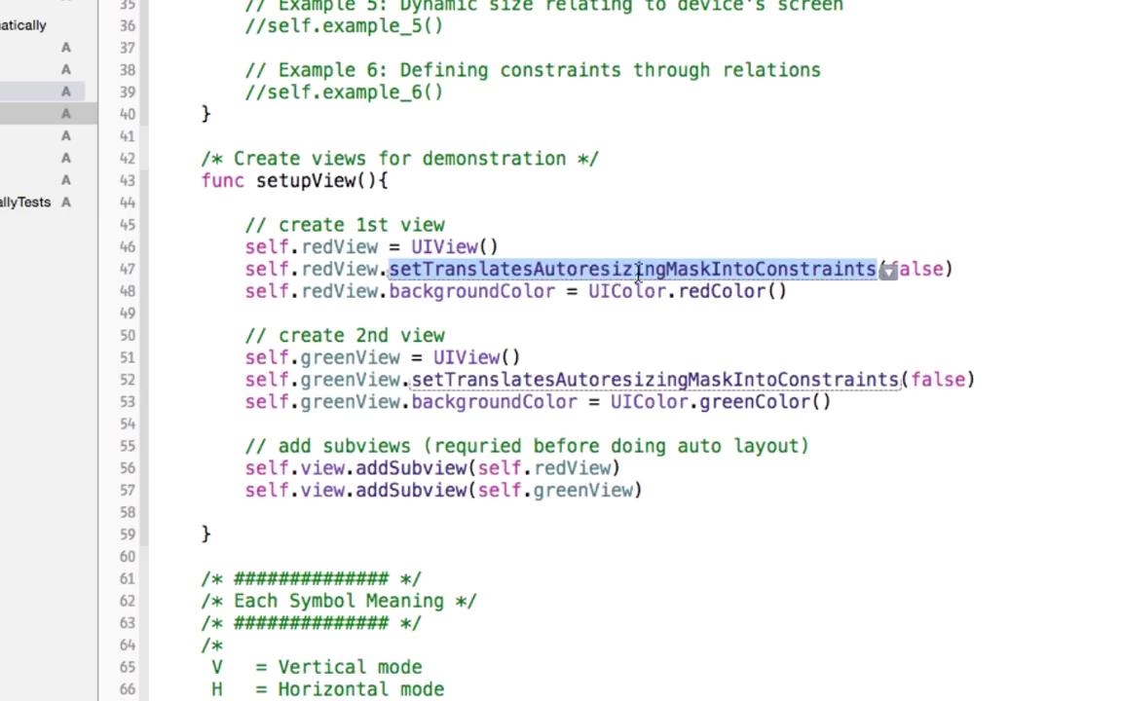
{"action": "mouse_move", "coordinate": [695, 296]}
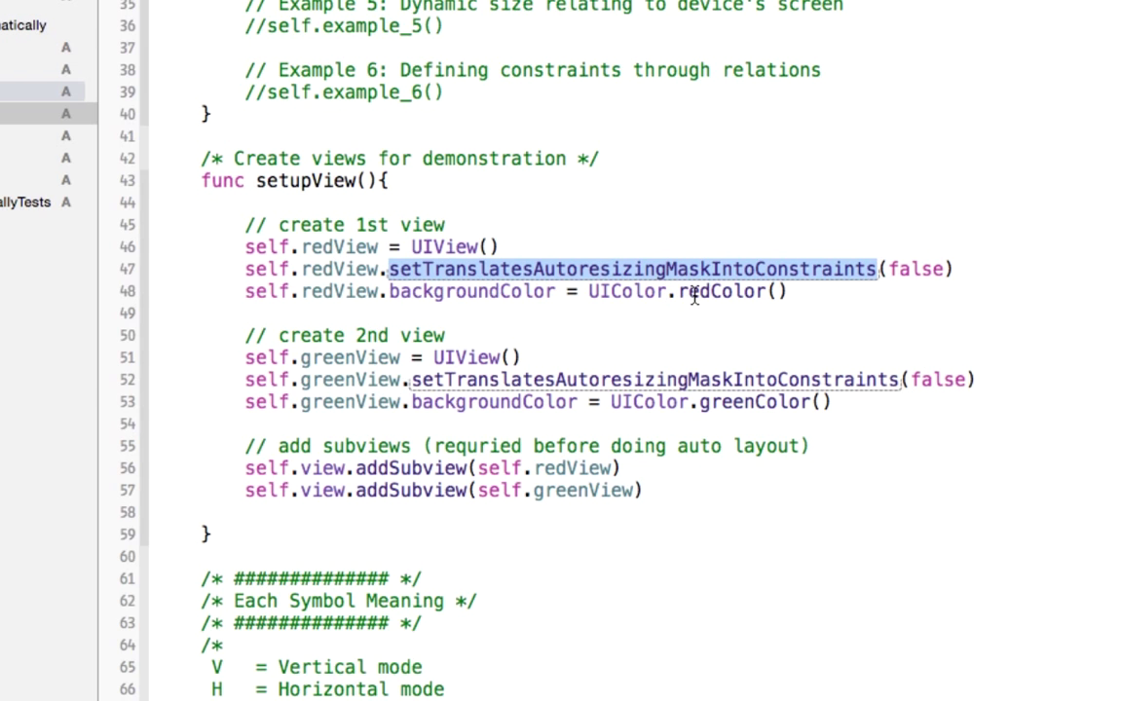
{"action": "double_click", "coordinate": [723, 292]}
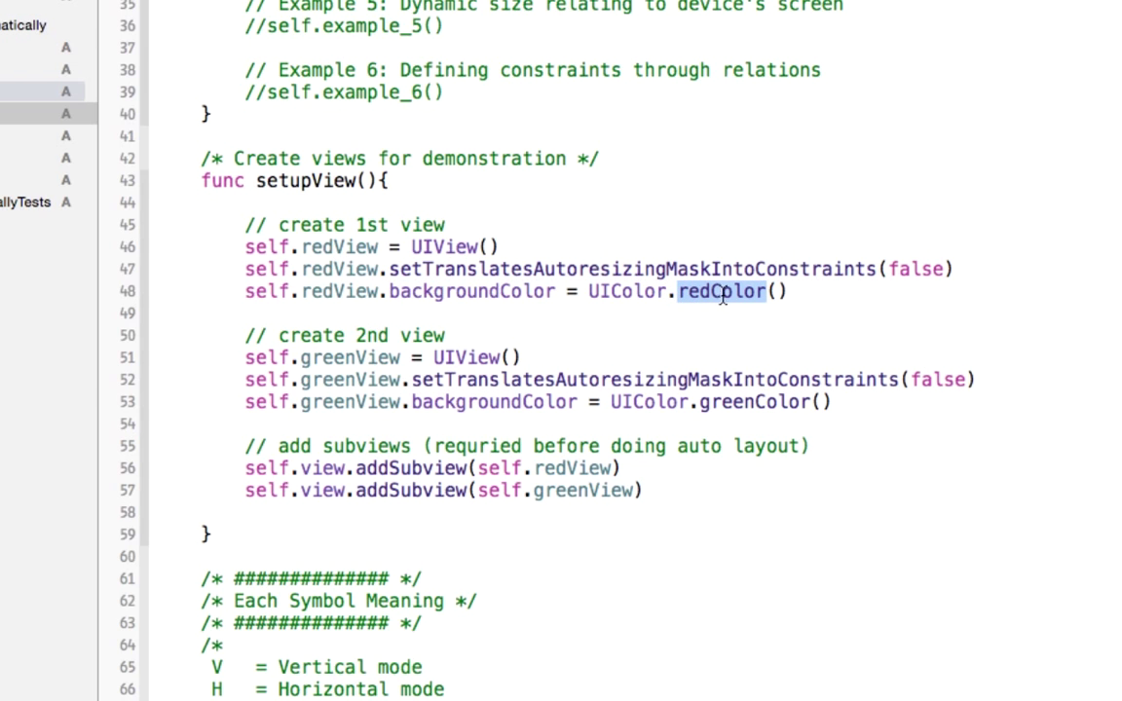
{"action": "mouse_move", "coordinate": [327, 293]}
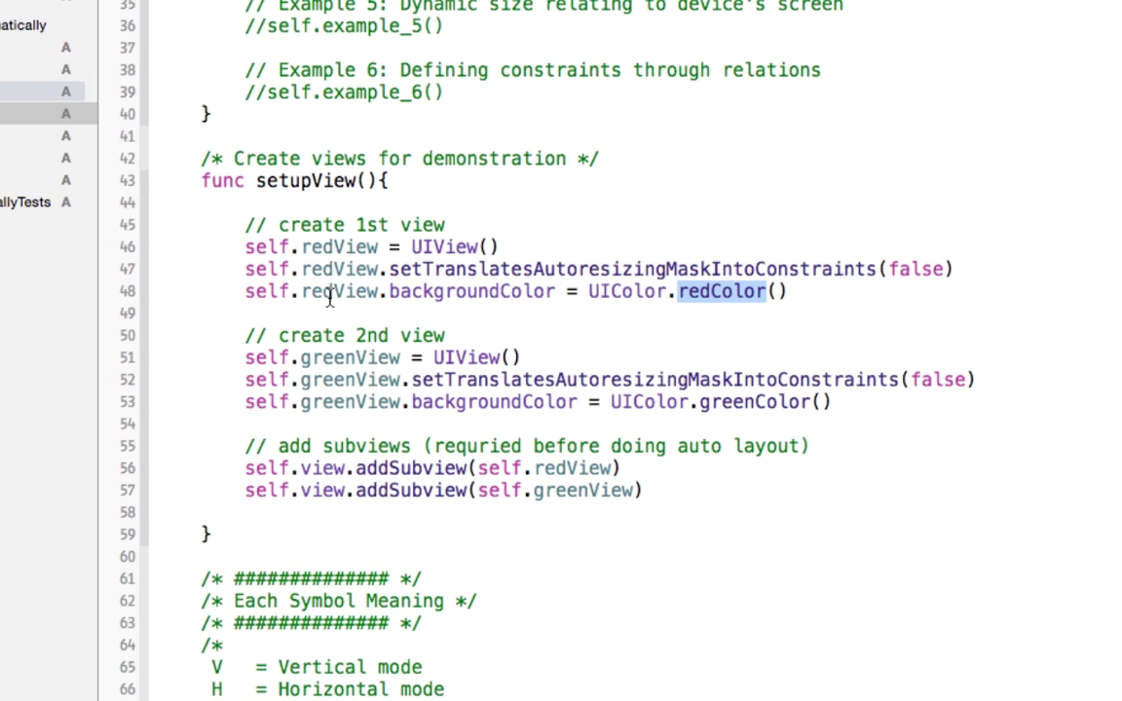
{"action": "mouse_move", "coordinate": [748, 423]}
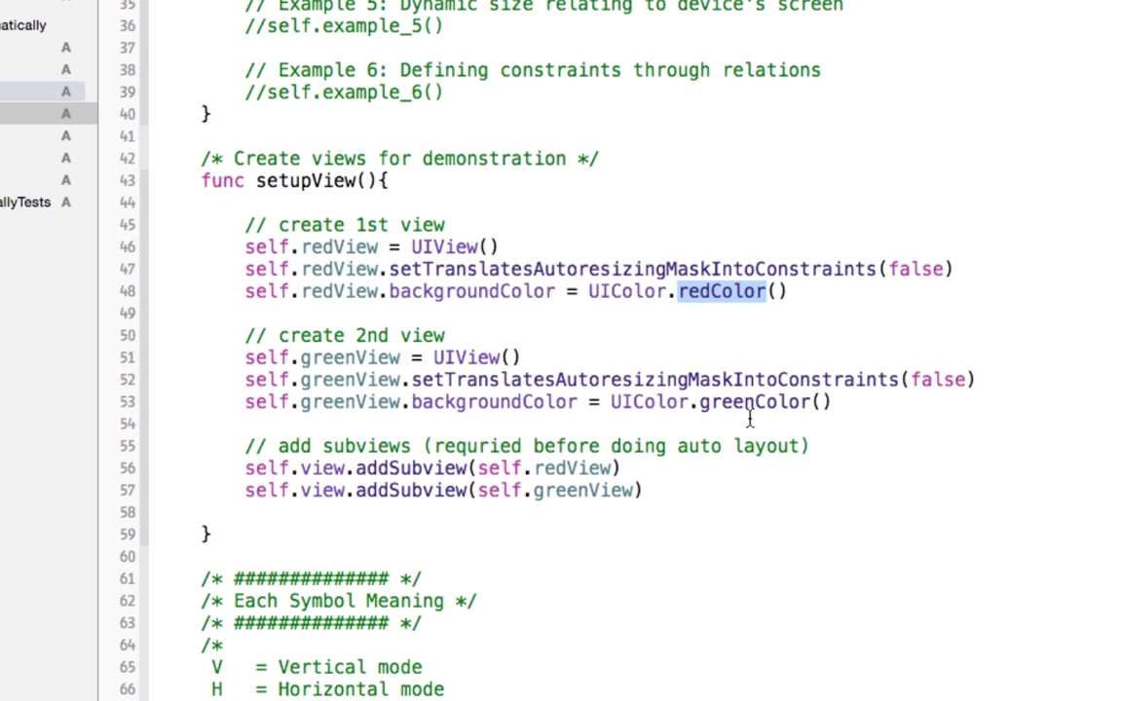
{"action": "double_click", "coordinate": [759, 401]}
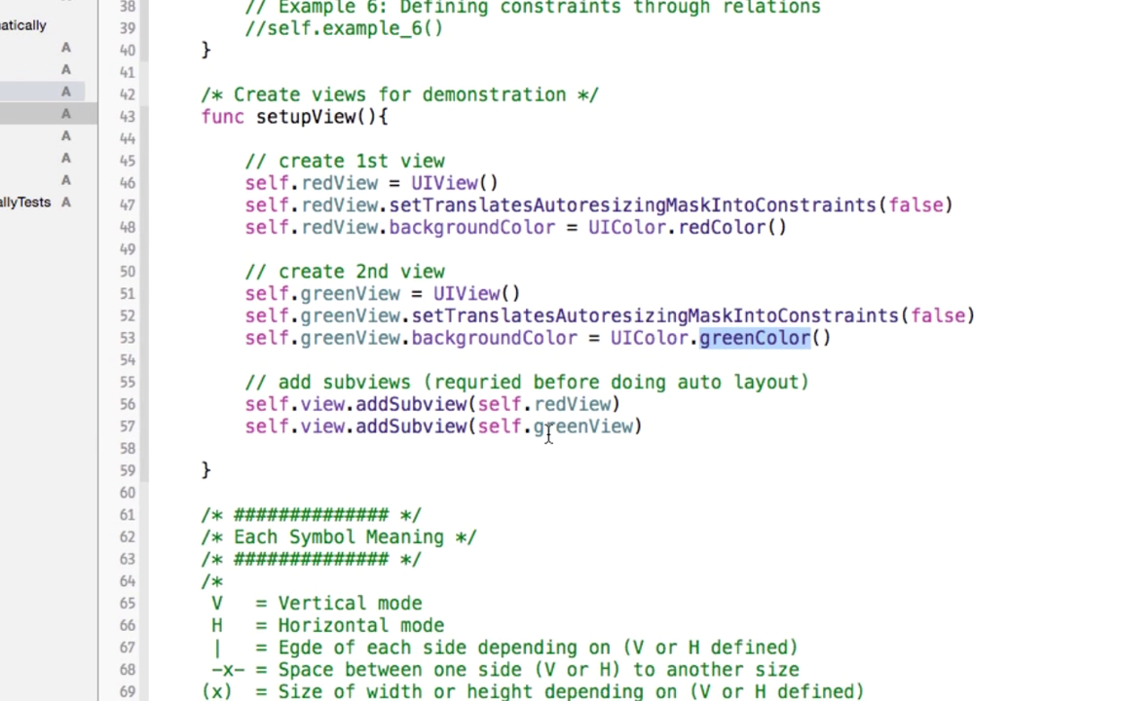
{"action": "mouse_move", "coordinate": [467, 271]}
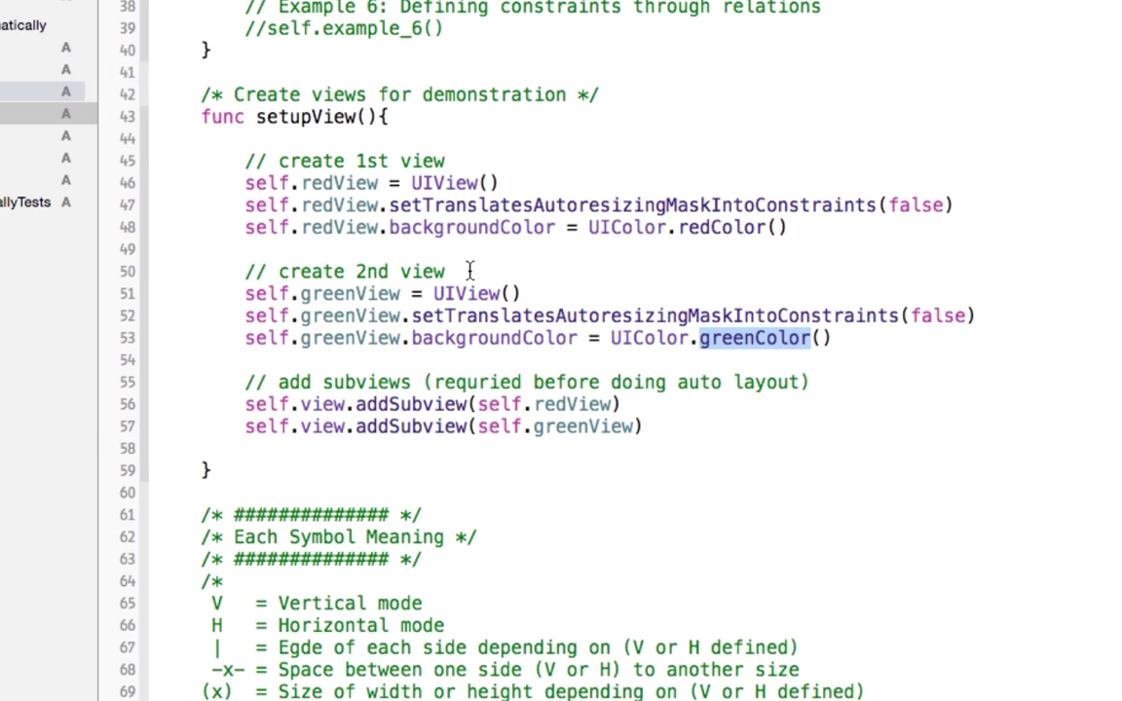
{"action": "mouse_move", "coordinate": [507, 403]}
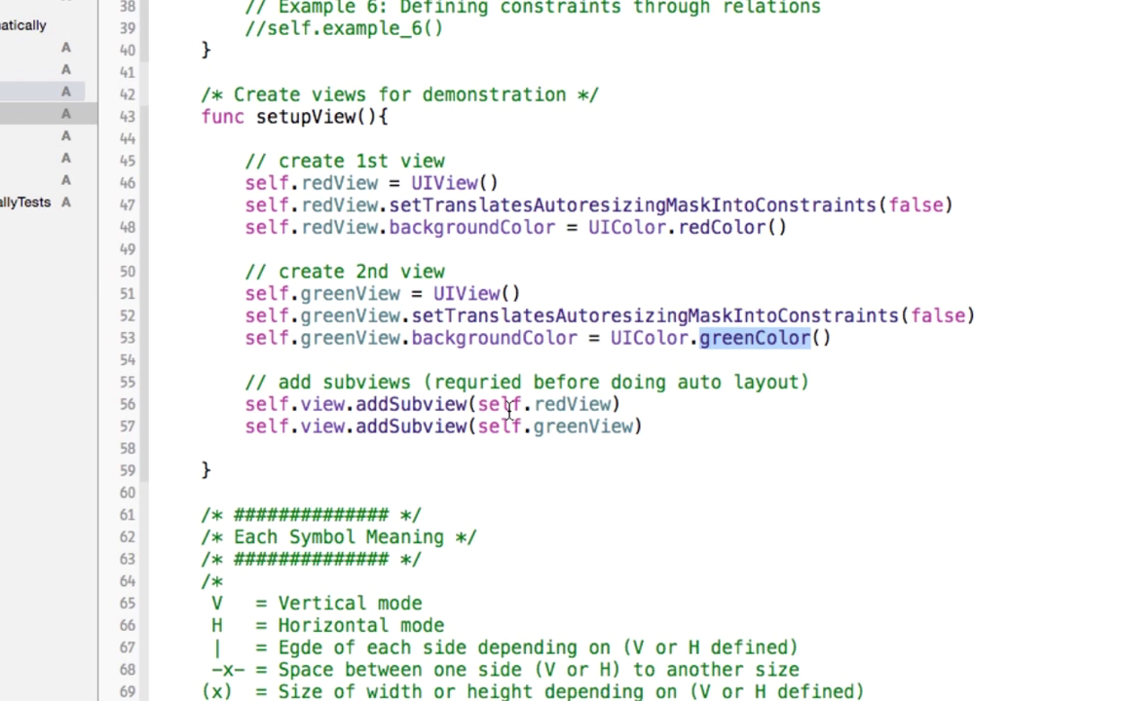
{"action": "mouse_move", "coordinate": [380, 409]}
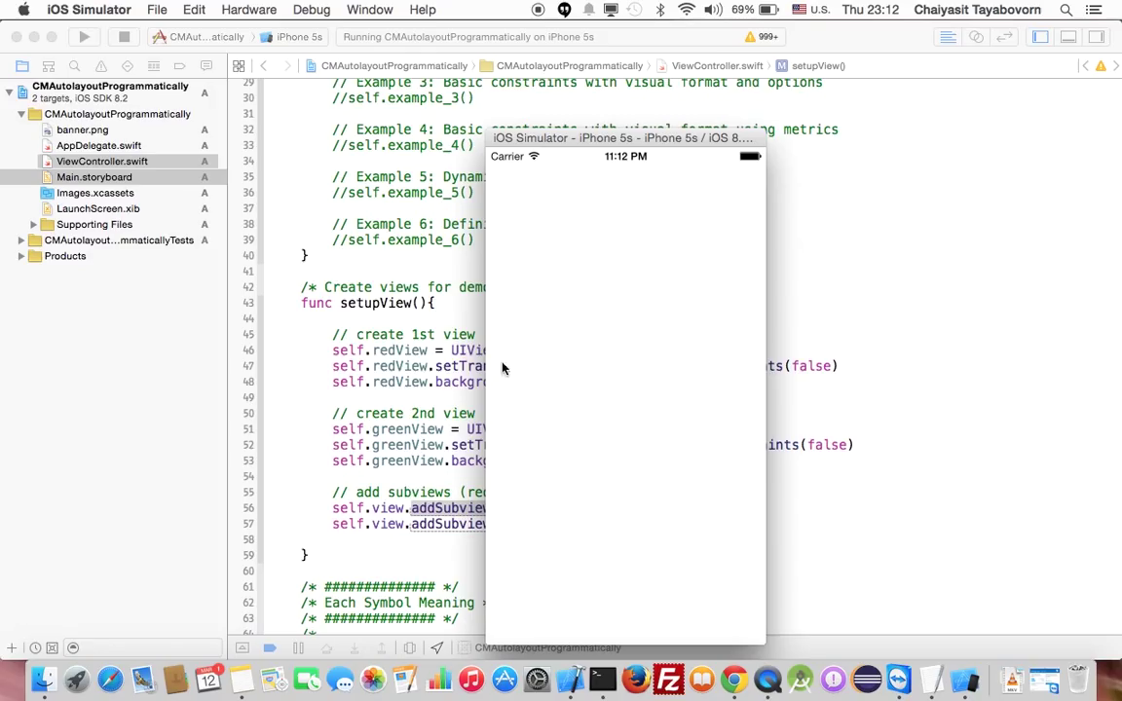
{"action": "mouse_move", "coordinate": [641, 290]}
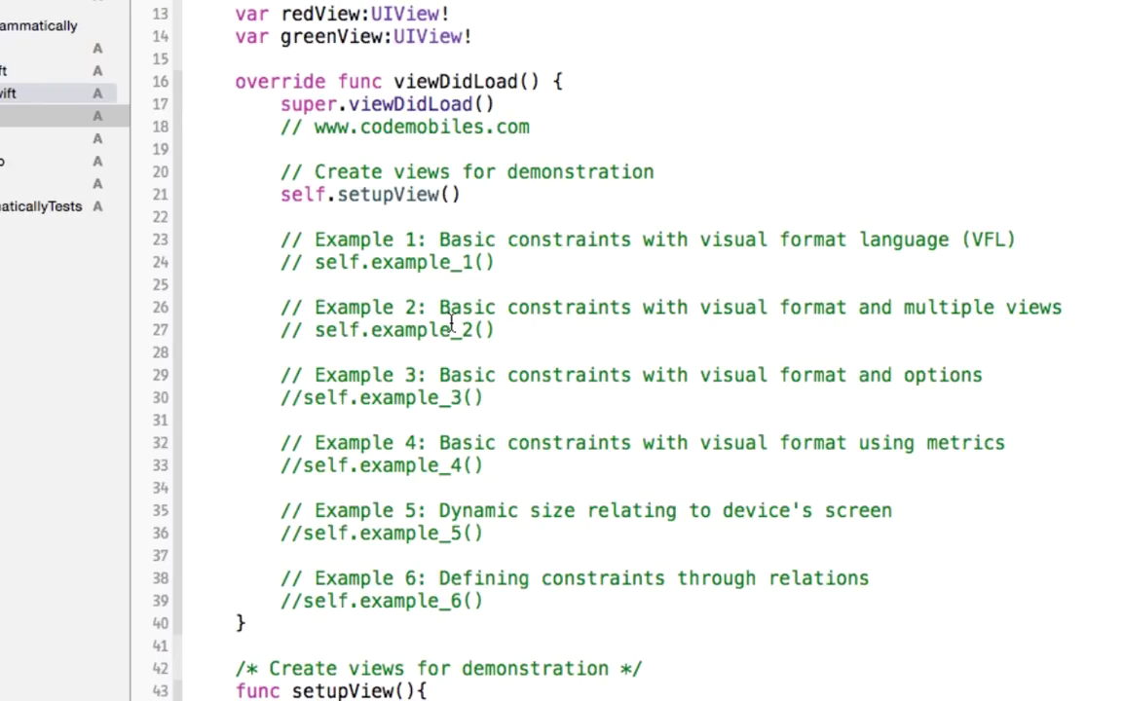
{"action": "mouse_move", "coordinate": [409, 271]}
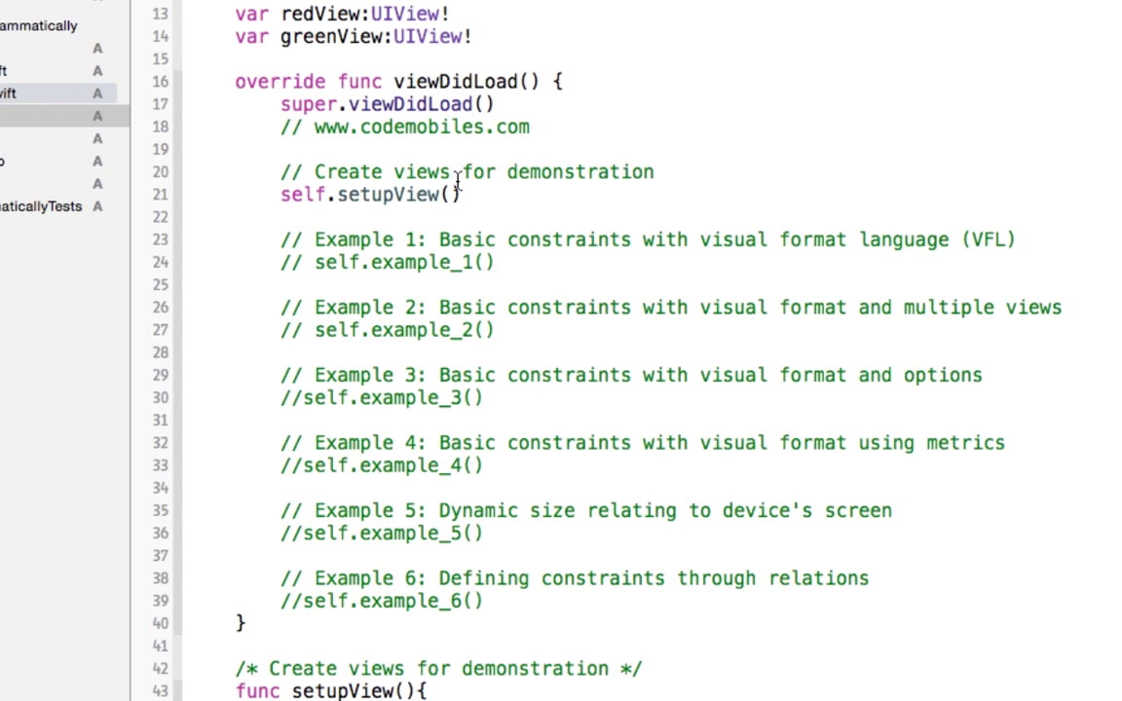
{"action": "mouse_move", "coordinate": [302, 269]}
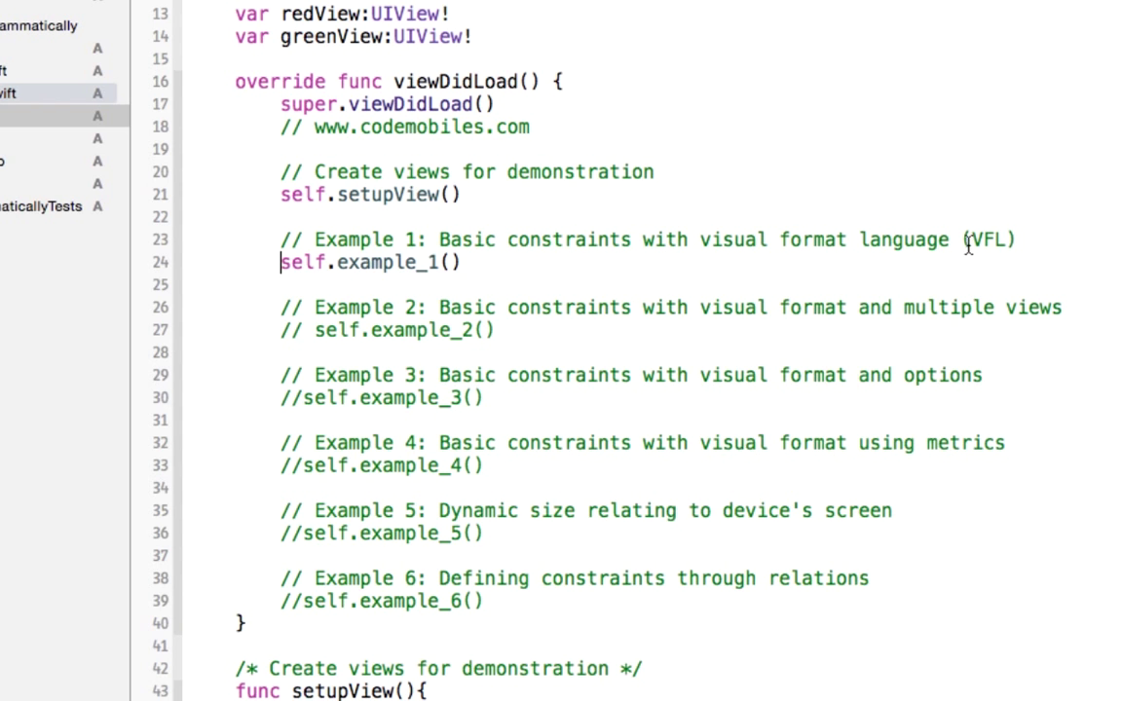
{"action": "mouse_move", "coordinate": [387, 261]}
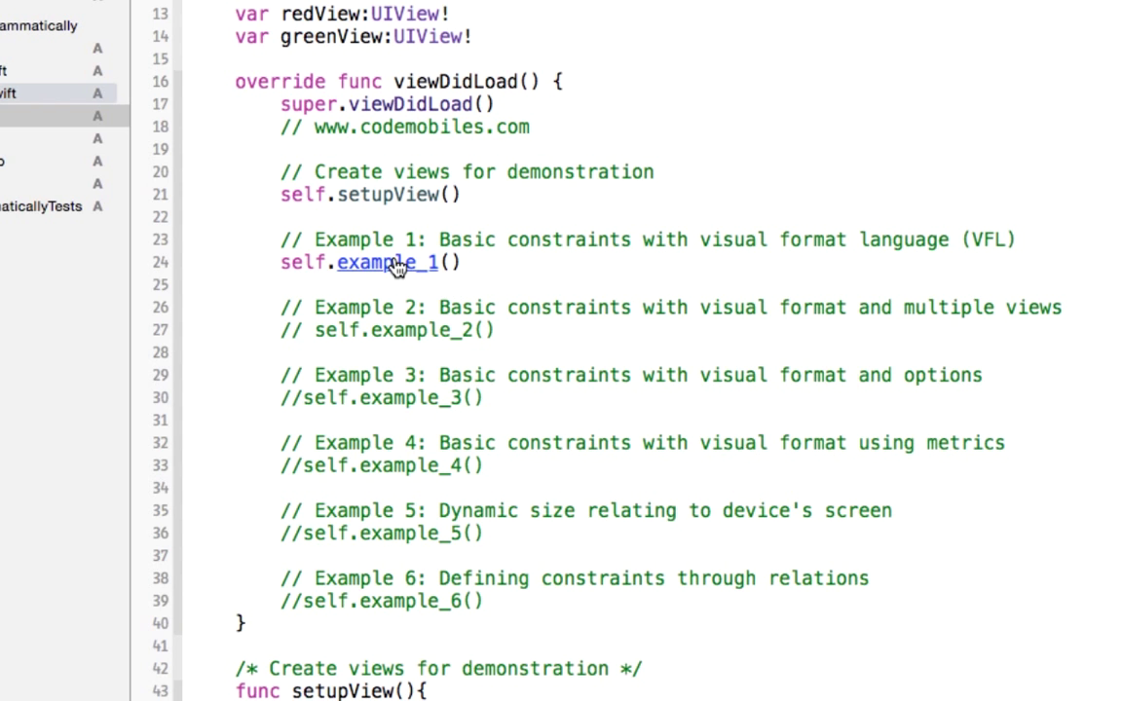
Jump from the example_1 call to its function definition.
{"action": "left_click", "coordinate": [386, 261]}
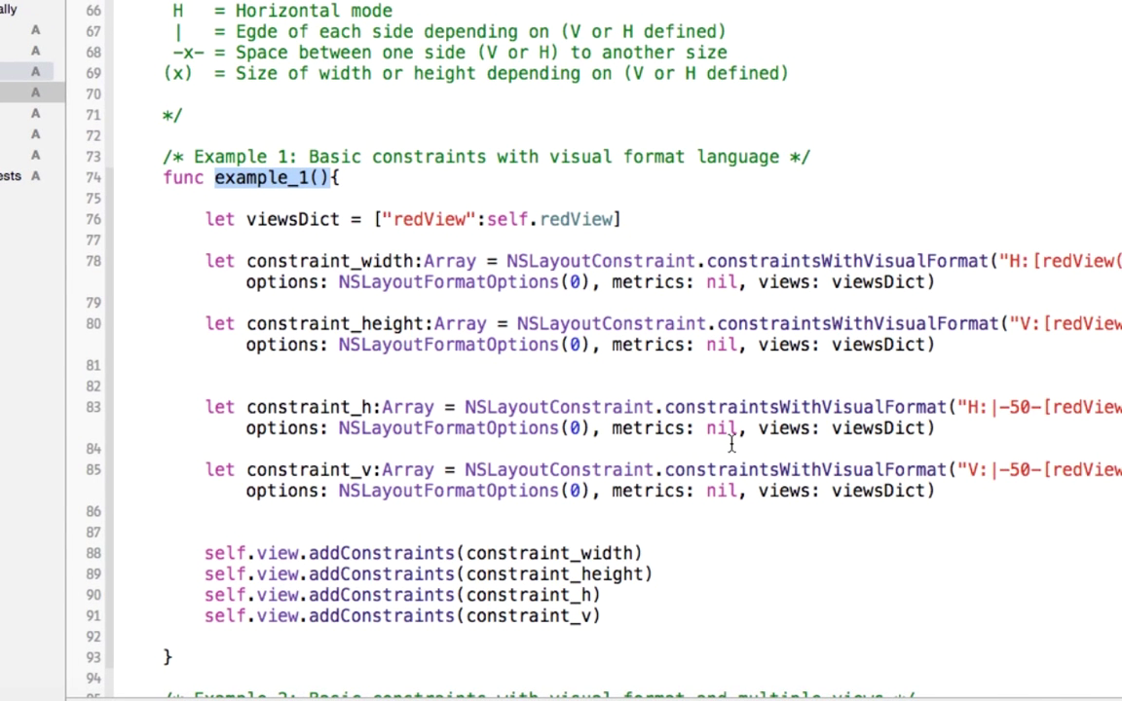
{"action": "mouse_move", "coordinate": [273, 230]}
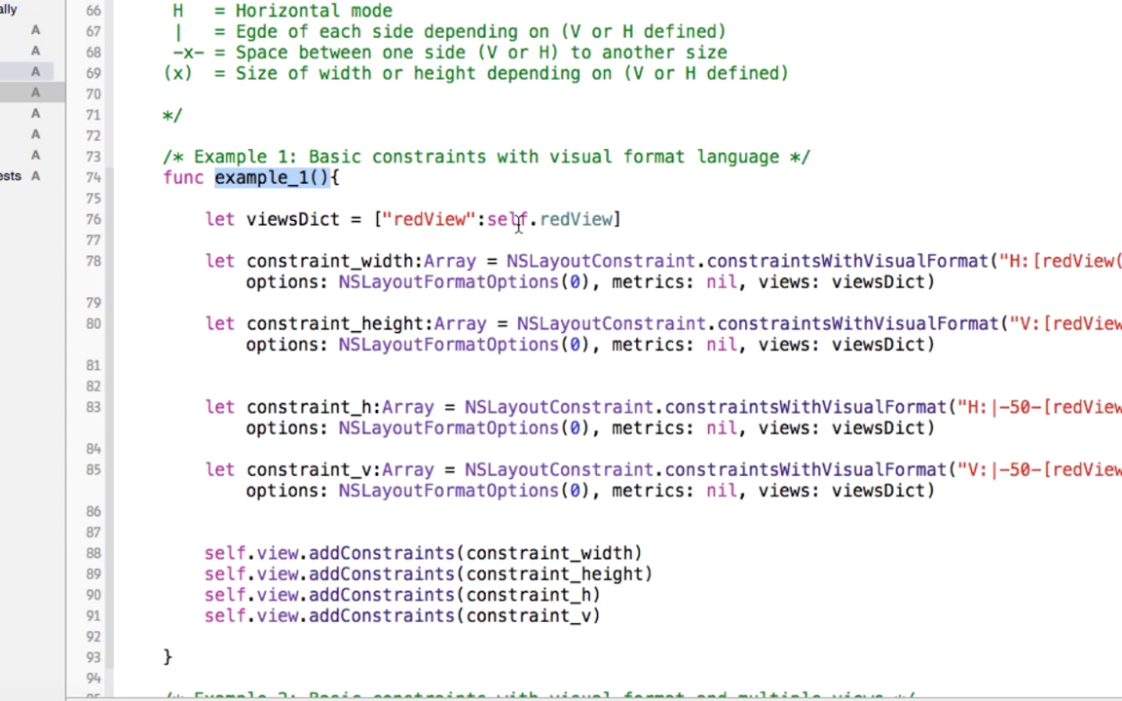
{"action": "mouse_move", "coordinate": [572, 219]}
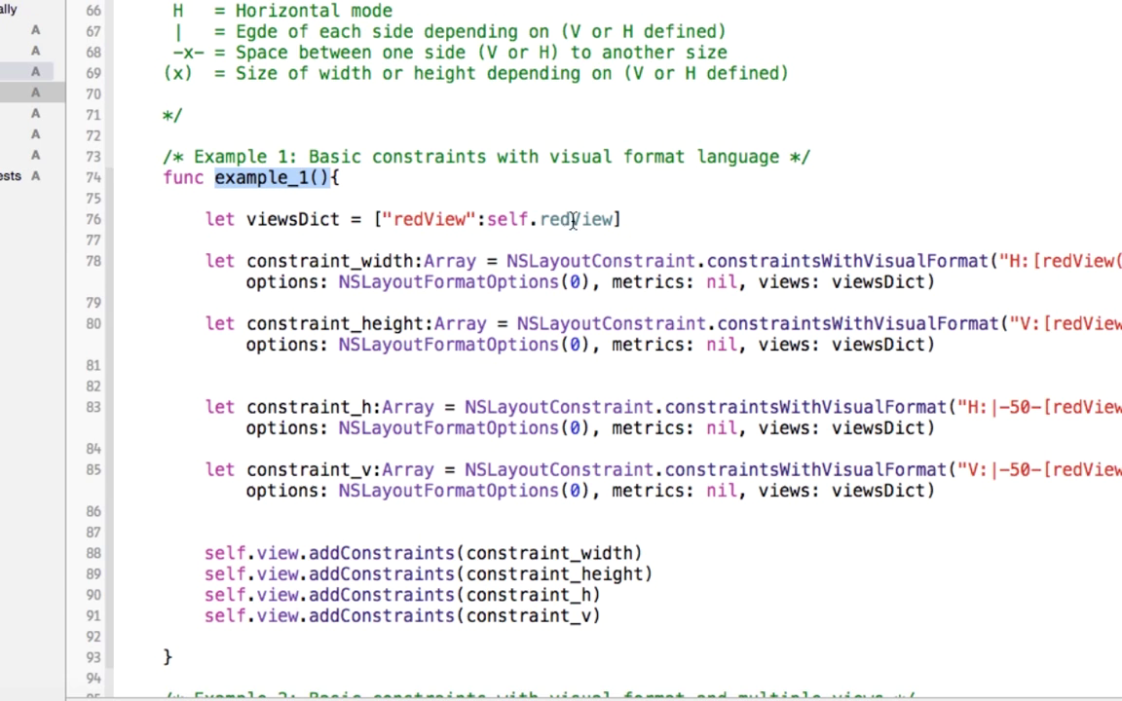
{"action": "mouse_move", "coordinate": [324, 218]}
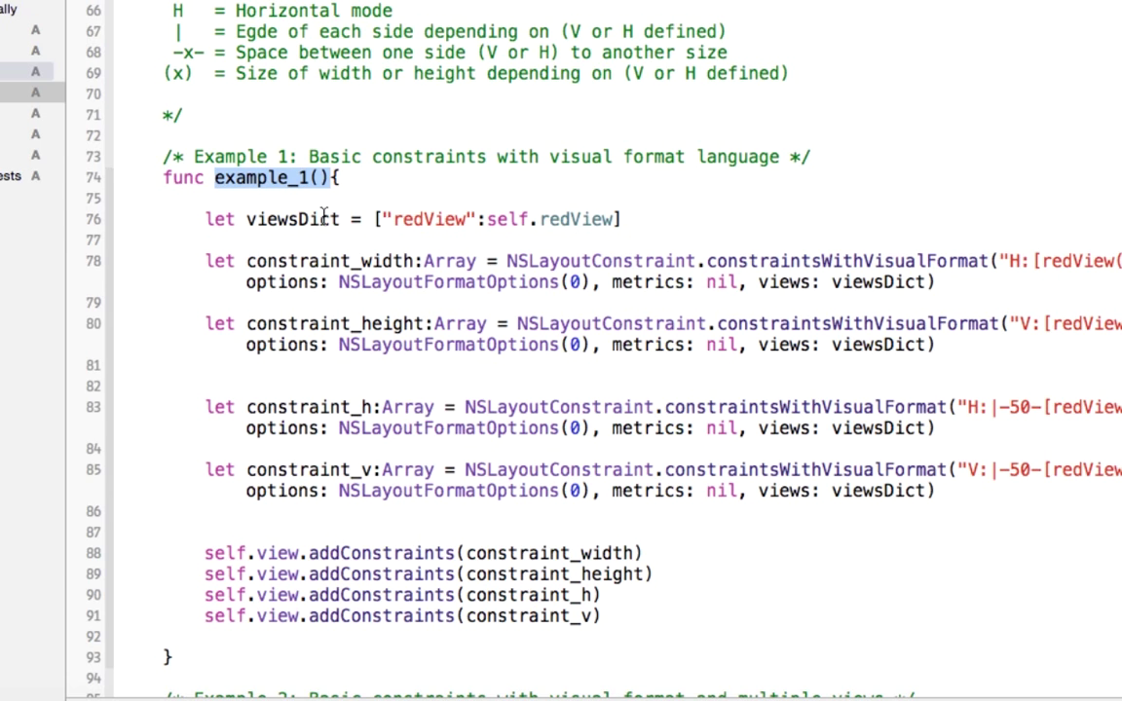
{"action": "mouse_move", "coordinate": [306, 226]}
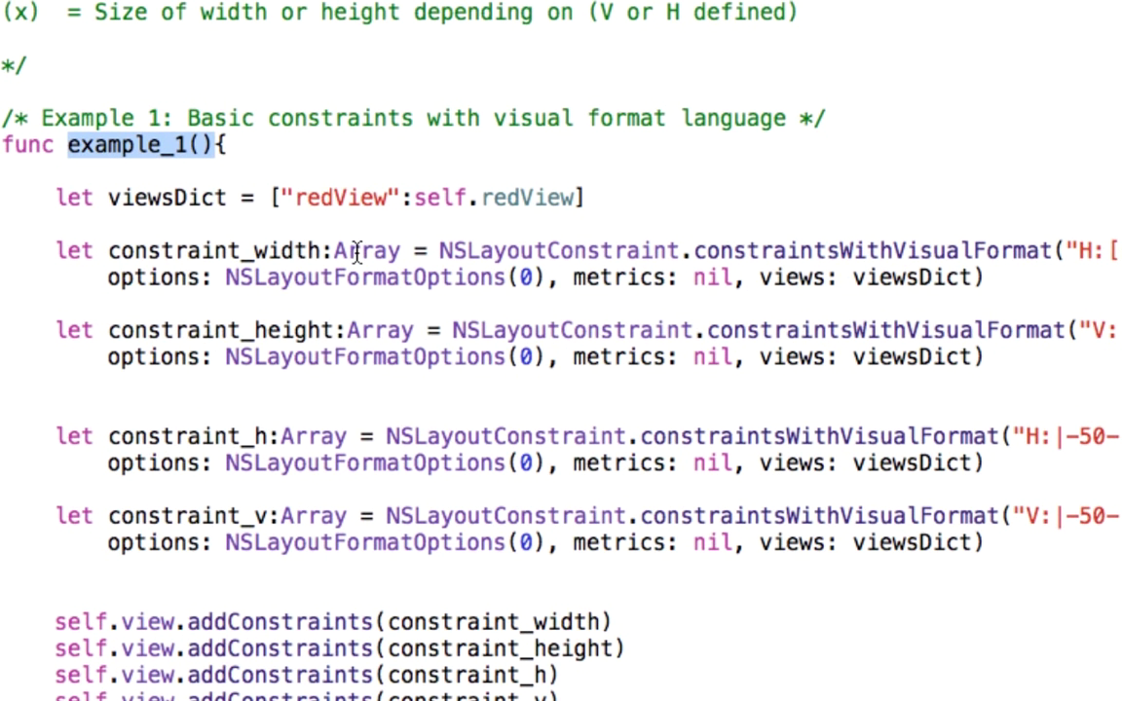
{"action": "mouse_move", "coordinate": [628, 256]}
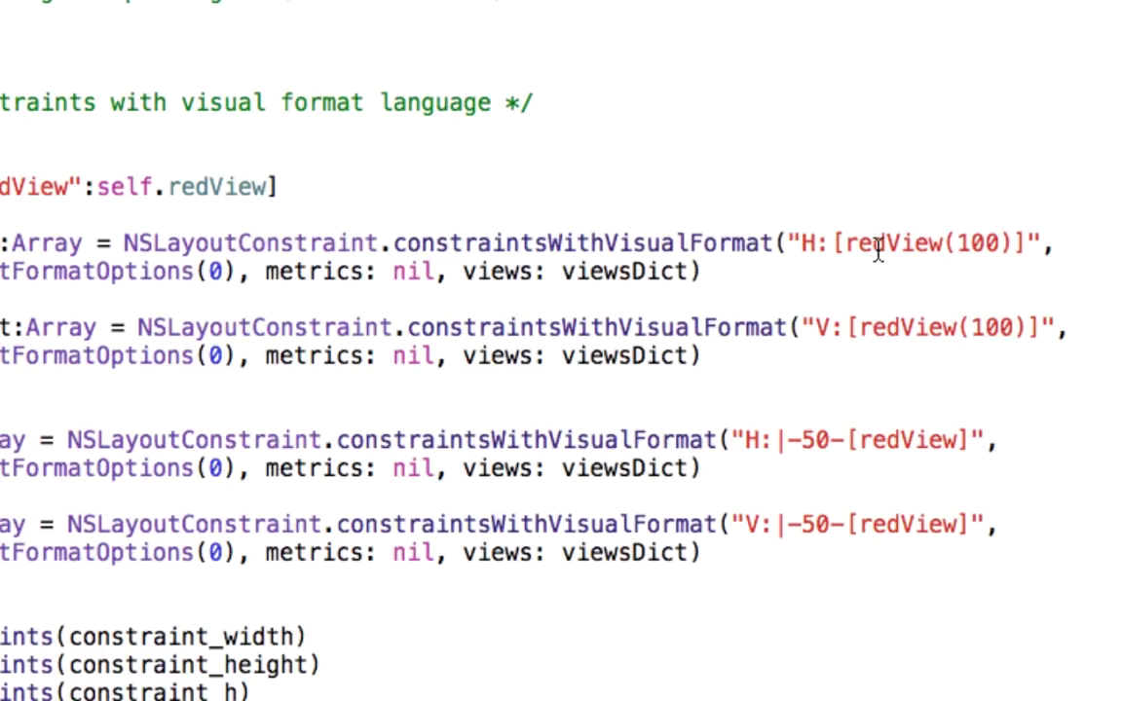
{"action": "mouse_move", "coordinate": [803, 252]}
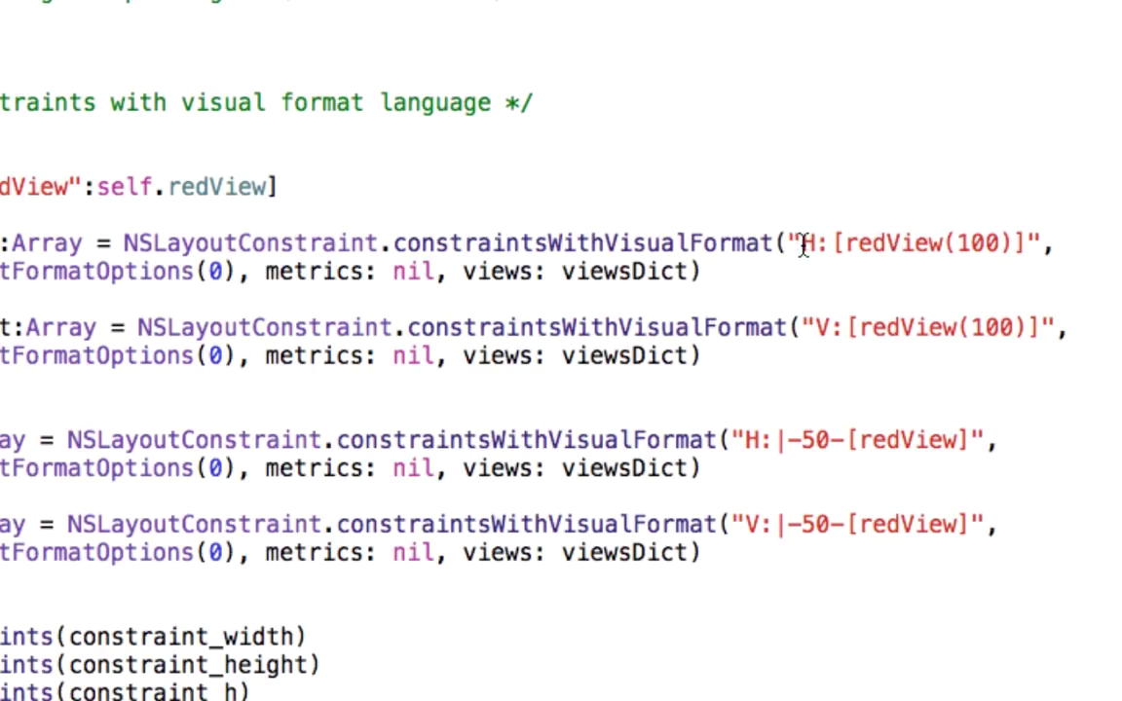
{"action": "mouse_move", "coordinate": [908, 255]}
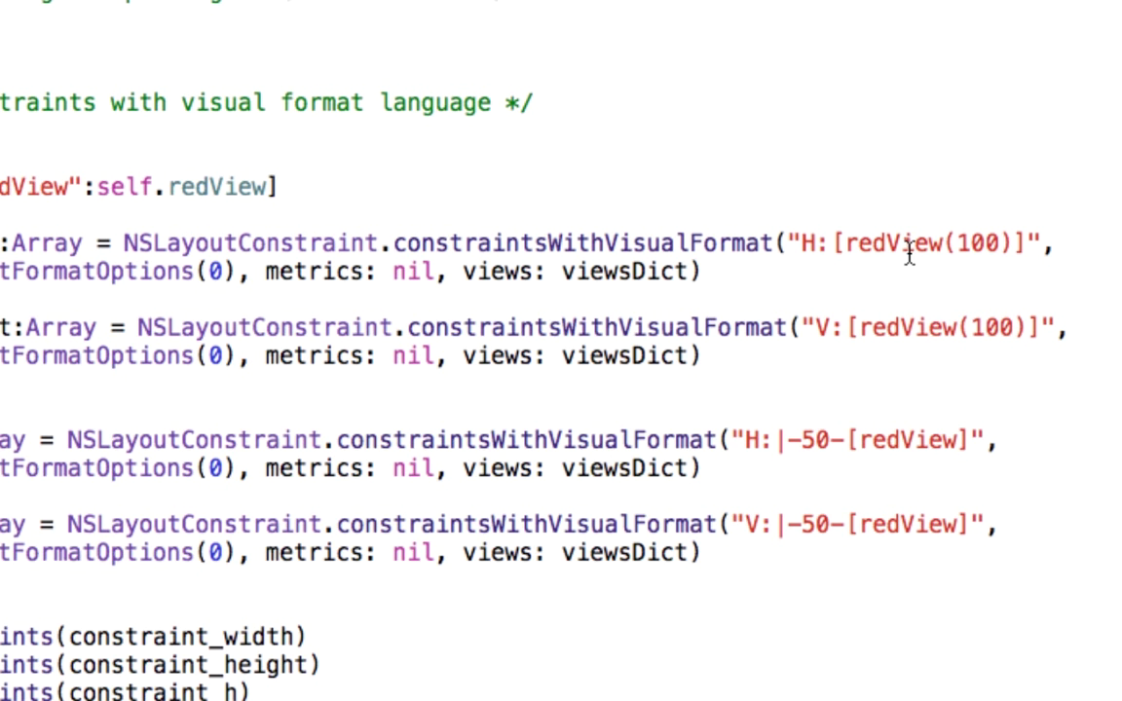
{"action": "mouse_move", "coordinate": [657, 179]}
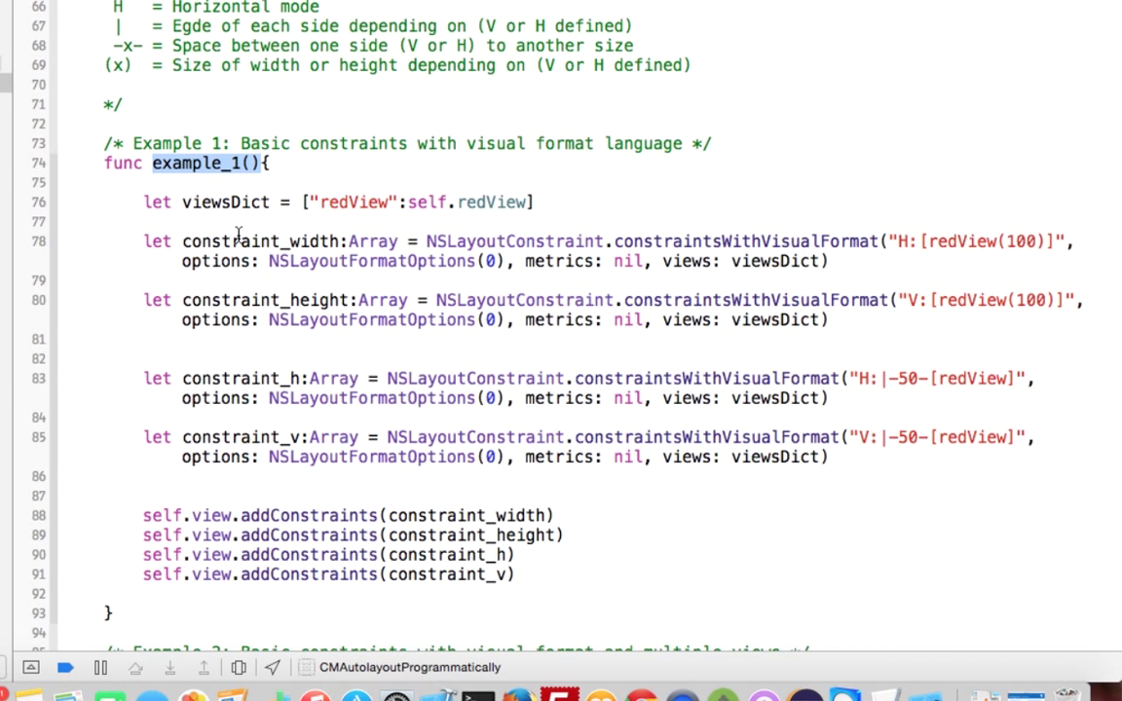
{"action": "mouse_move", "coordinate": [270, 310]}
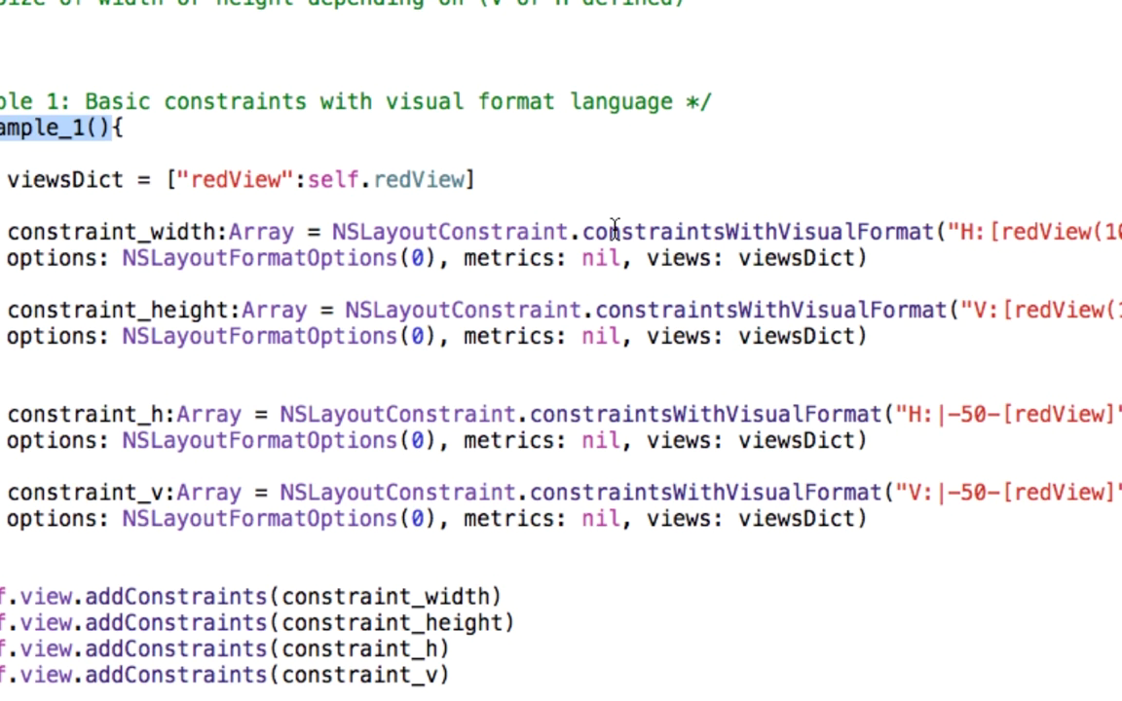
{"action": "mouse_move", "coordinate": [592, 231]}
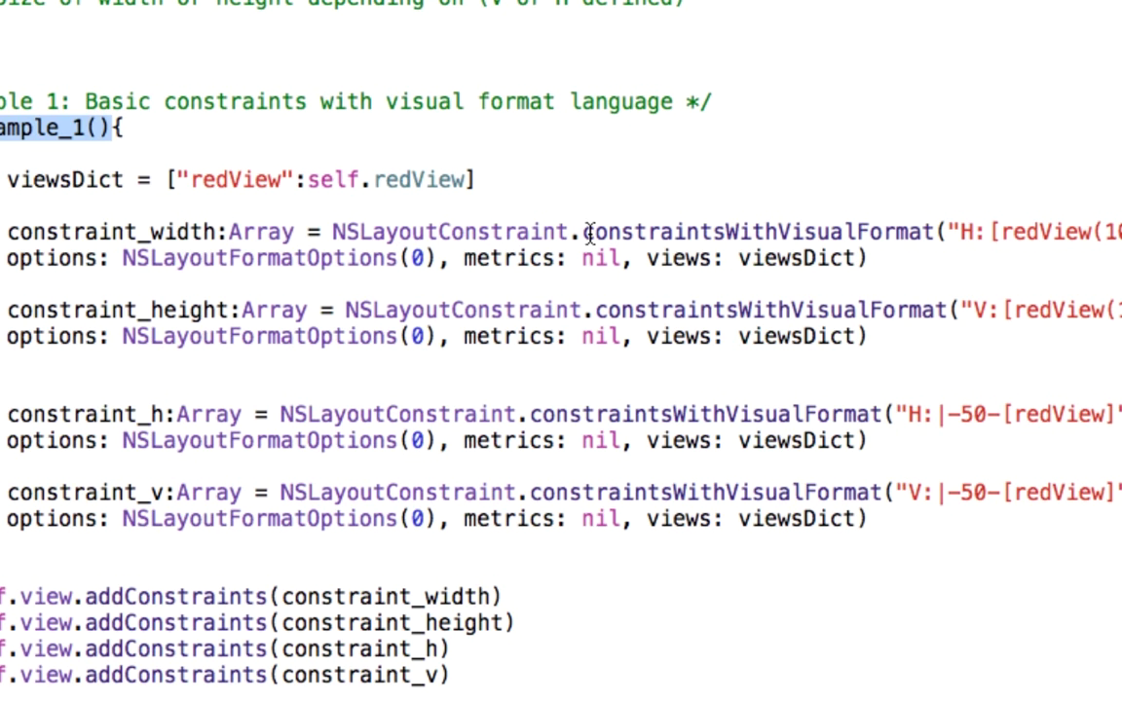
{"action": "mouse_move", "coordinate": [897, 226]}
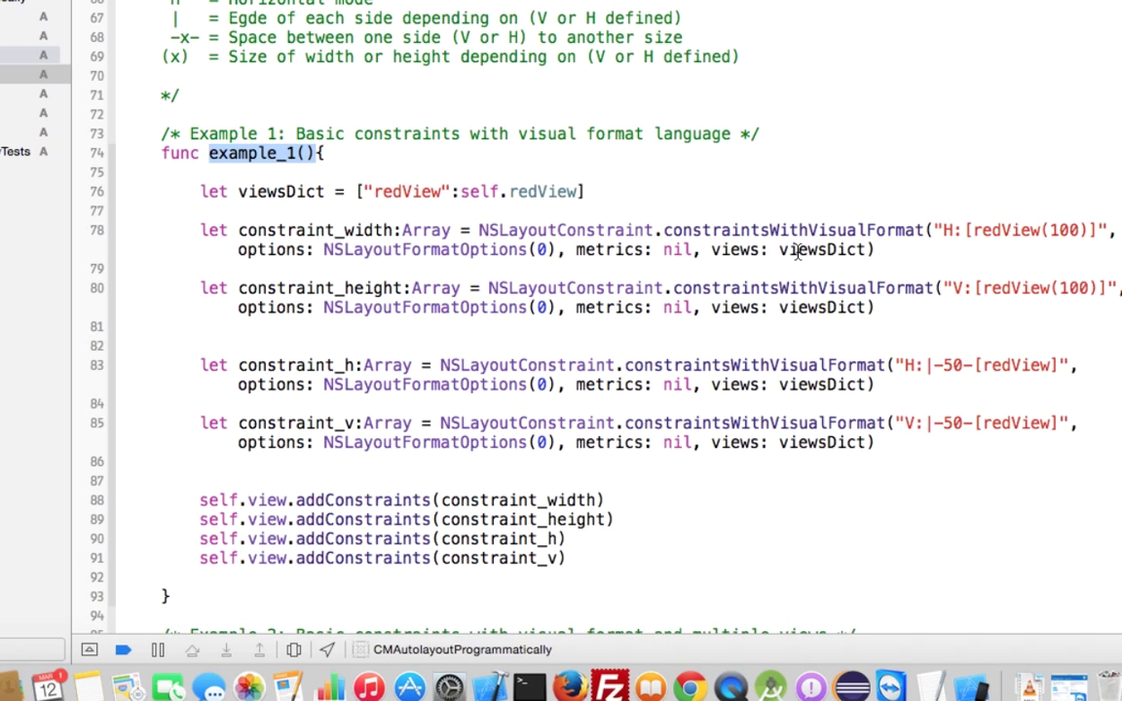
{"action": "mouse_move", "coordinate": [815, 249]}
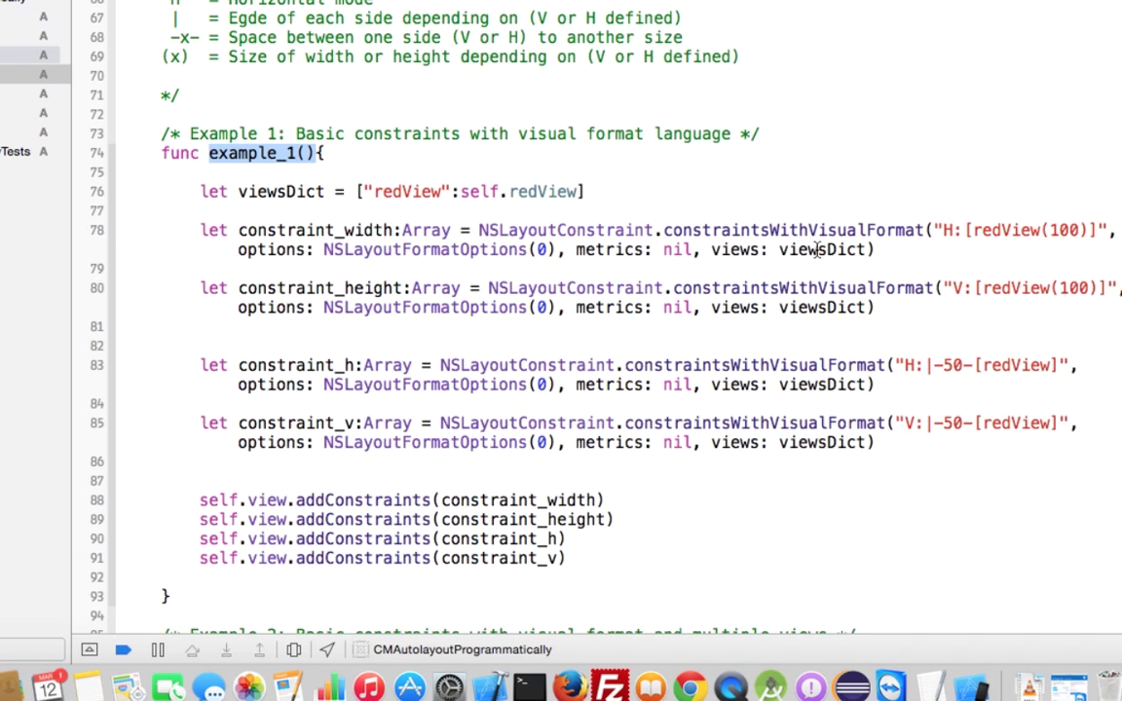
Highlight viewsDict's uses and redView in the "H:[redView(100)]" width rule.
{"action": "double_click", "coordinate": [822, 249]}
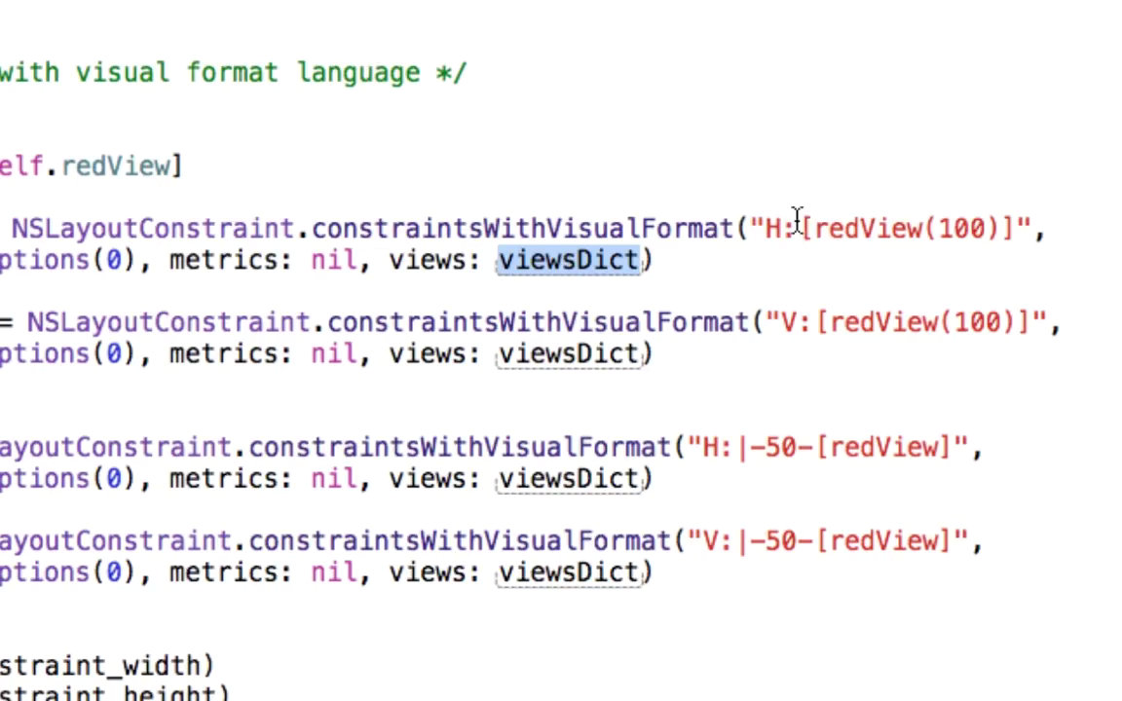
{"action": "mouse_move", "coordinate": [803, 230]}
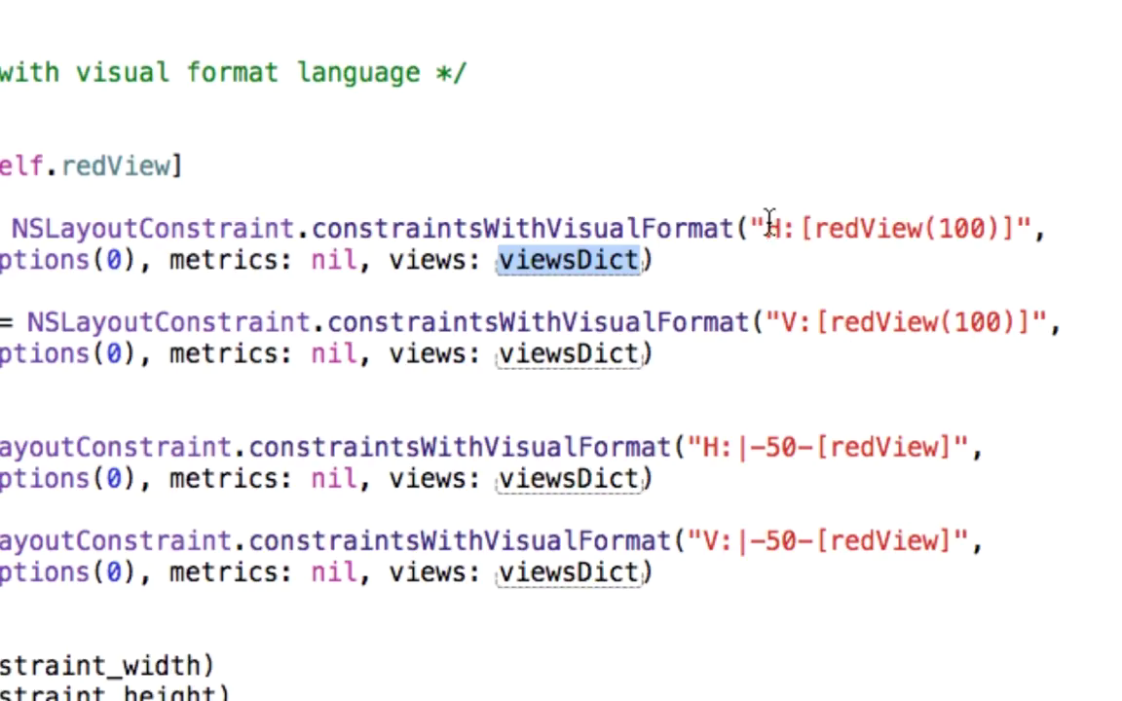
{"action": "mouse_move", "coordinate": [780, 308]}
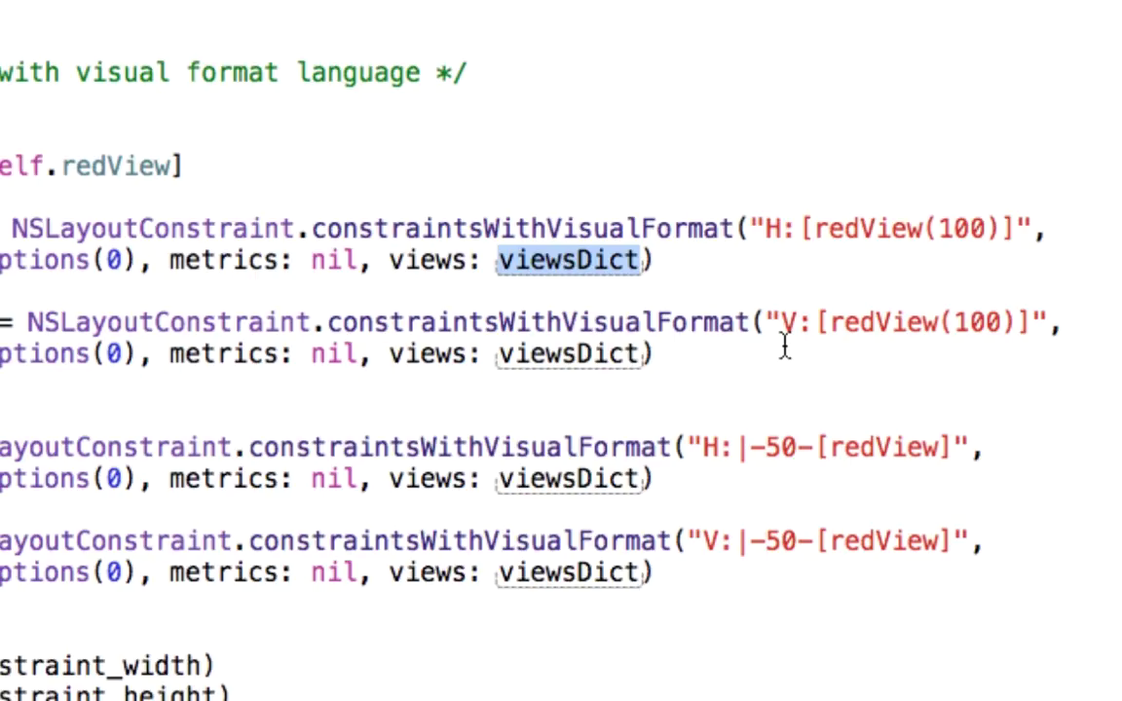
{"action": "mouse_move", "coordinate": [846, 234]}
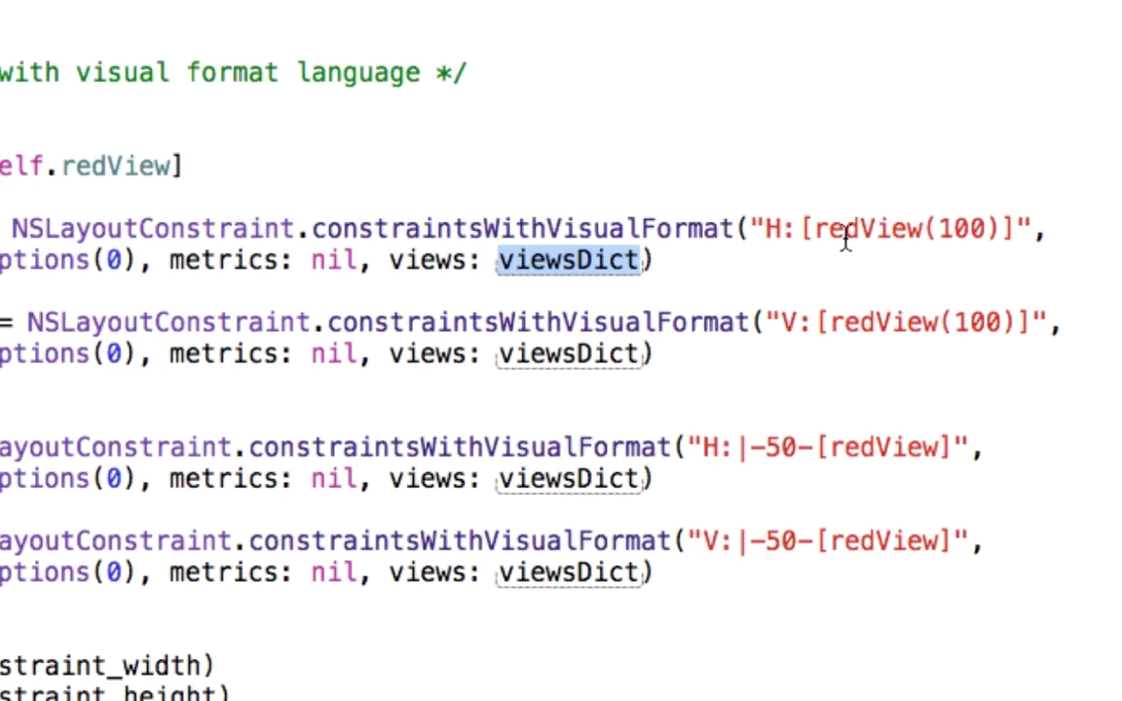
{"action": "mouse_move", "coordinate": [908, 238]}
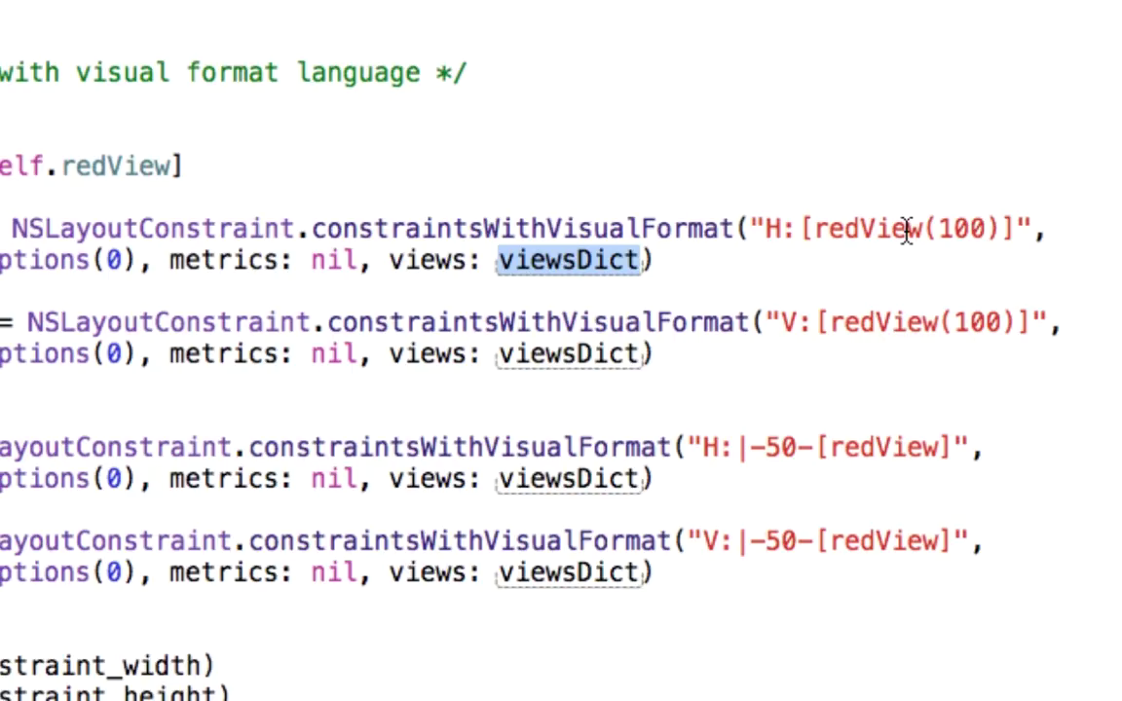
{"action": "mouse_move", "coordinate": [807, 214]}
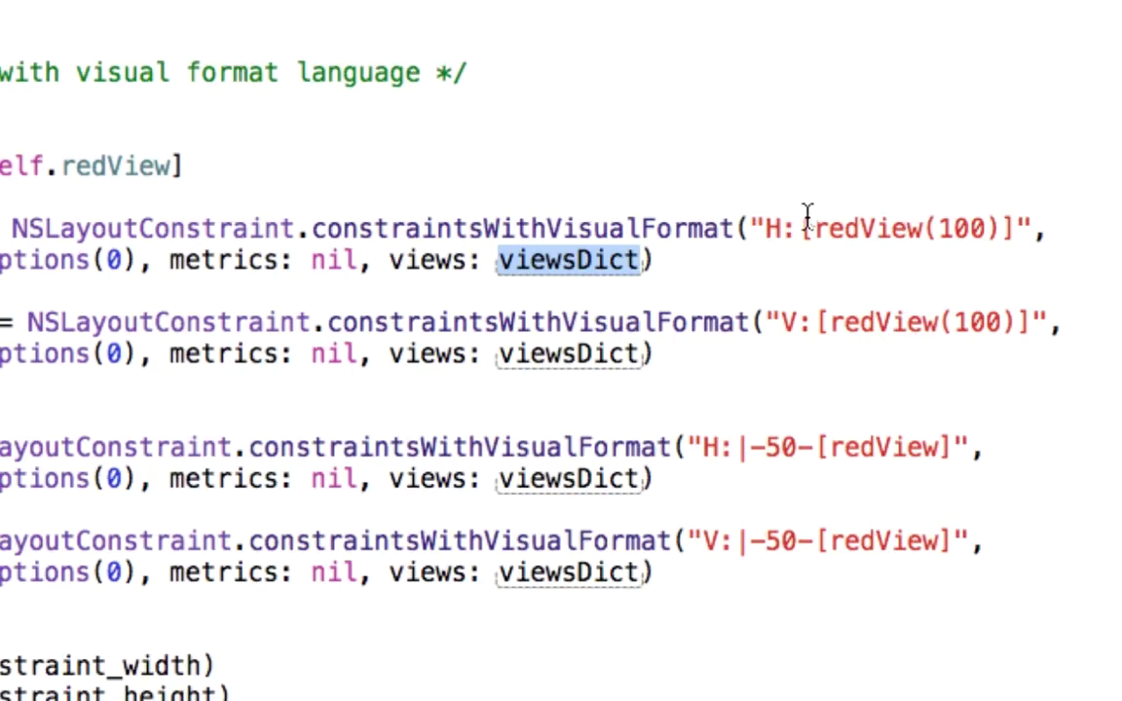
{"action": "mouse_move", "coordinate": [818, 446]}
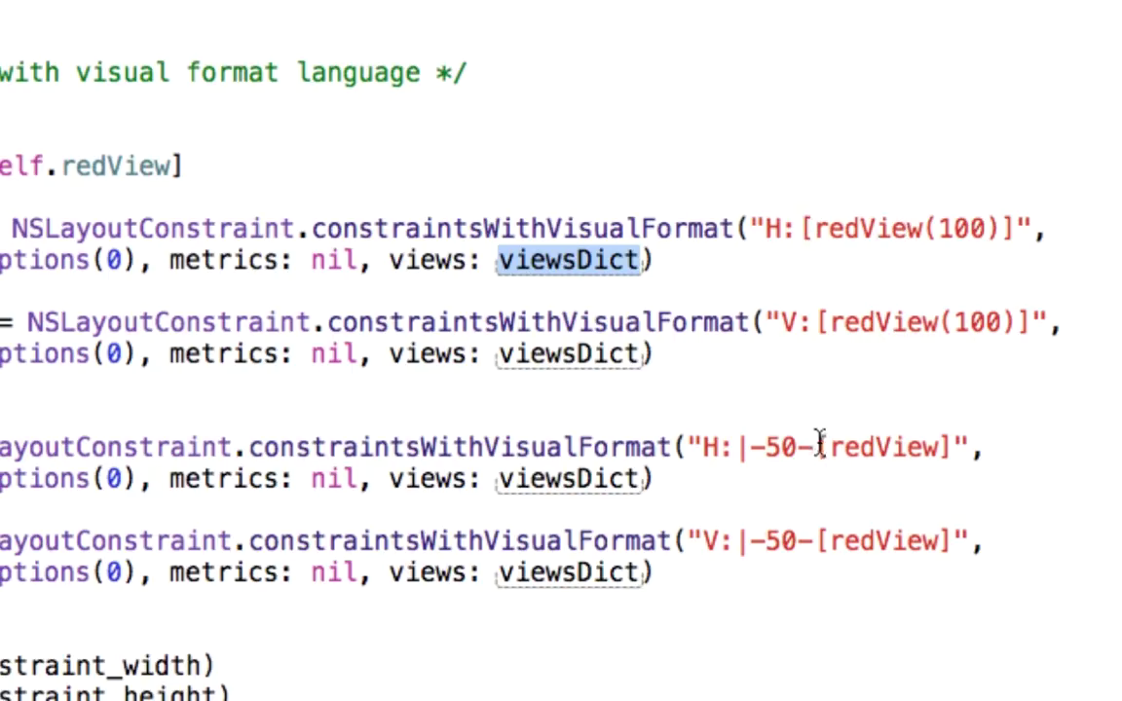
{"action": "mouse_move", "coordinate": [830, 230]}
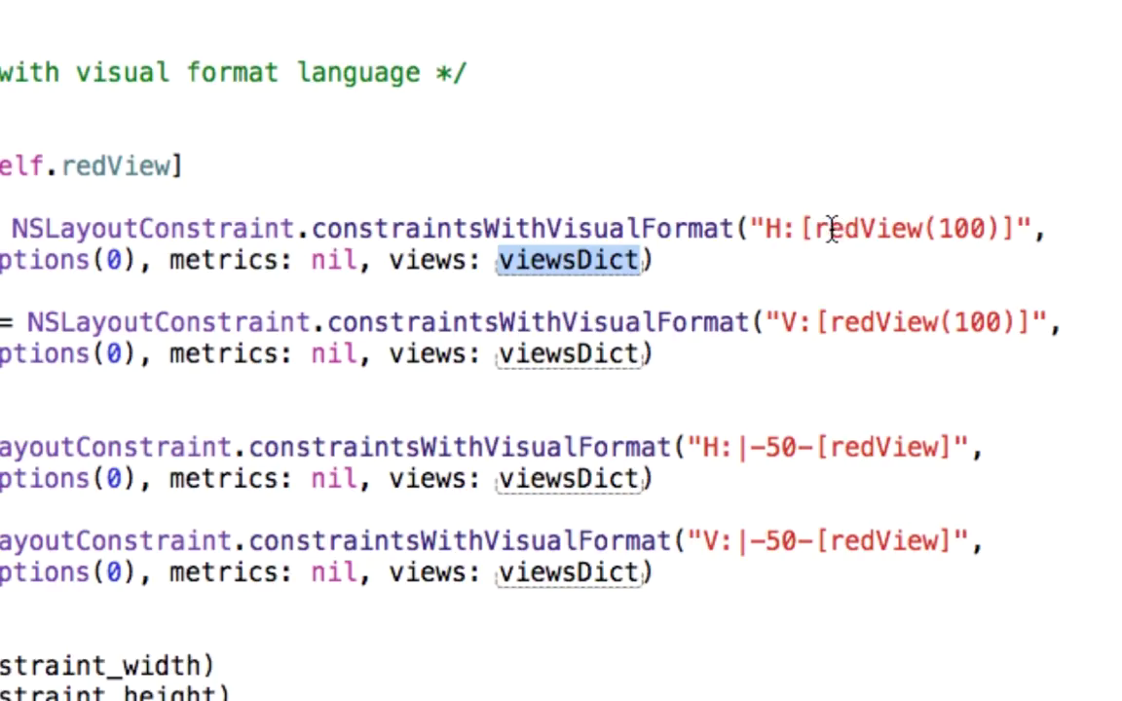
{"action": "mouse_move", "coordinate": [872, 230]}
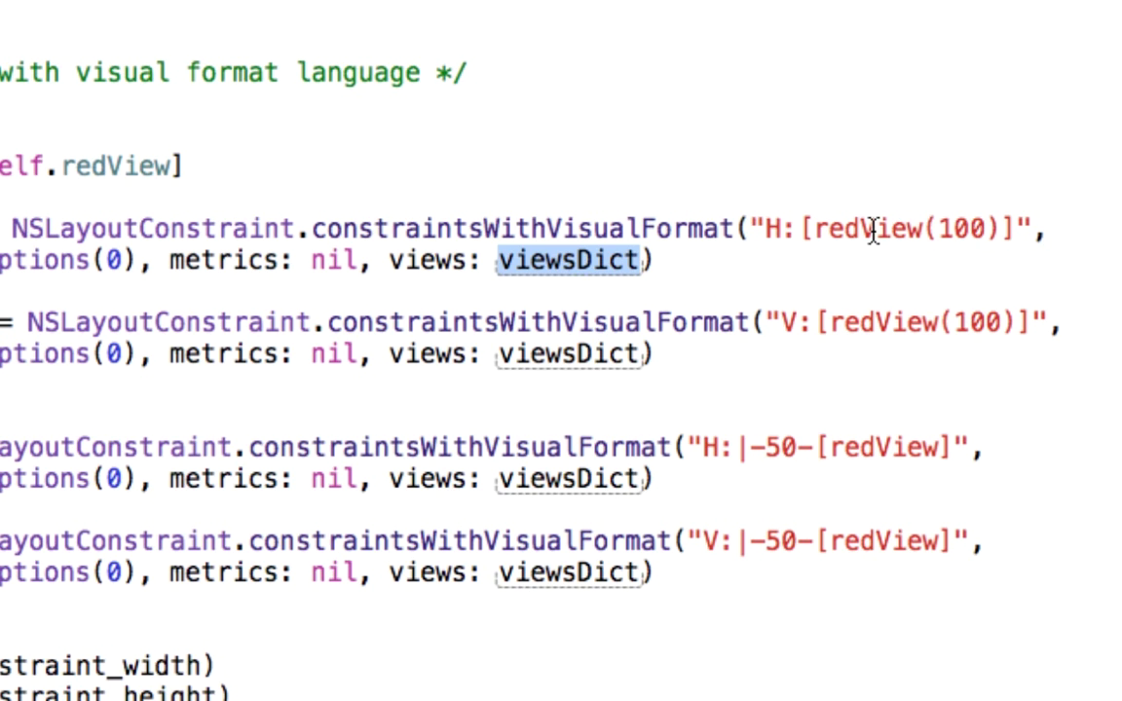
{"action": "mouse_move", "coordinate": [982, 312]}
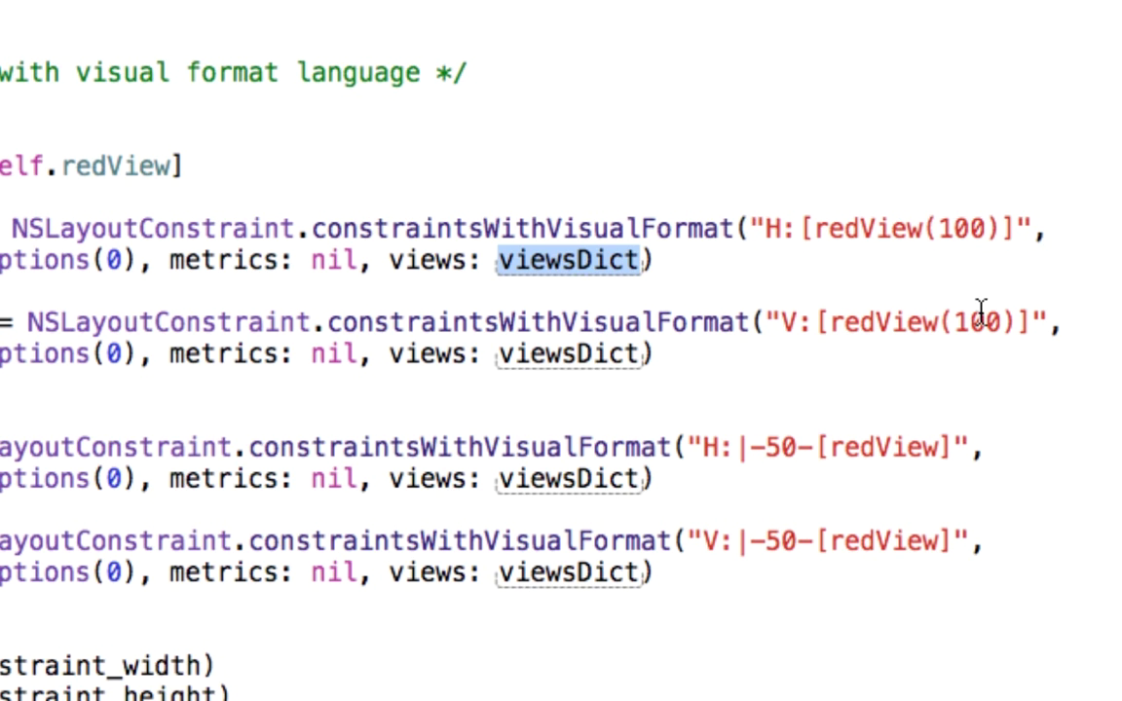
{"action": "mouse_move", "coordinate": [934, 230]}
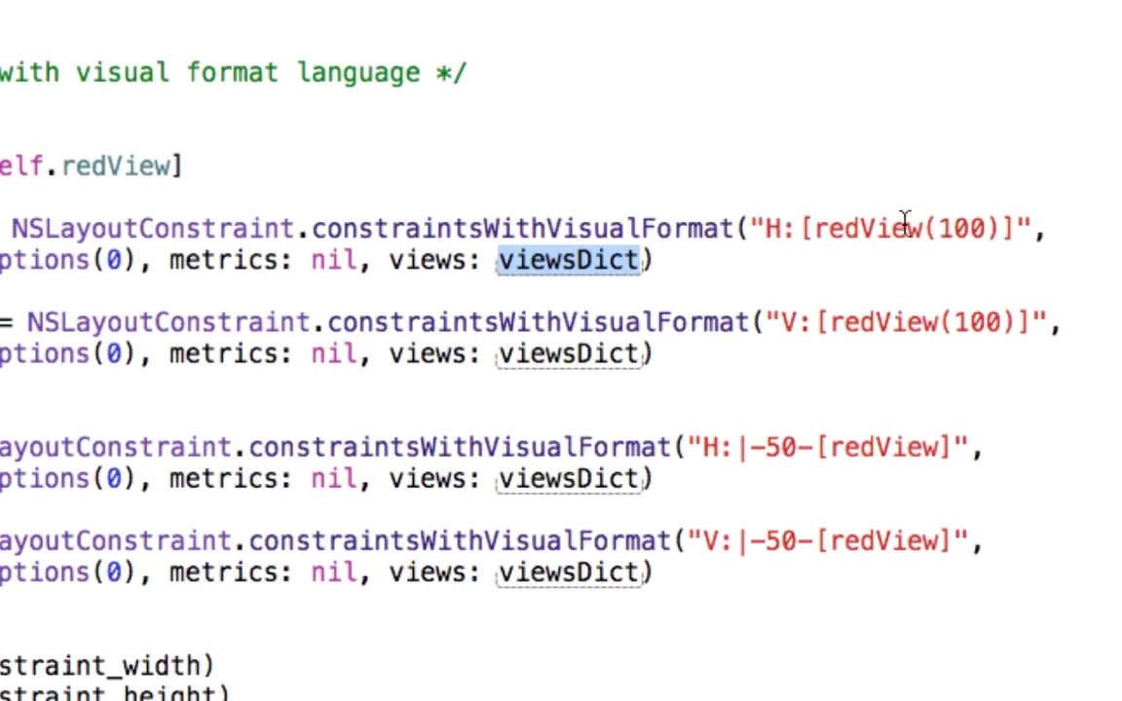
{"action": "mouse_move", "coordinate": [962, 226]}
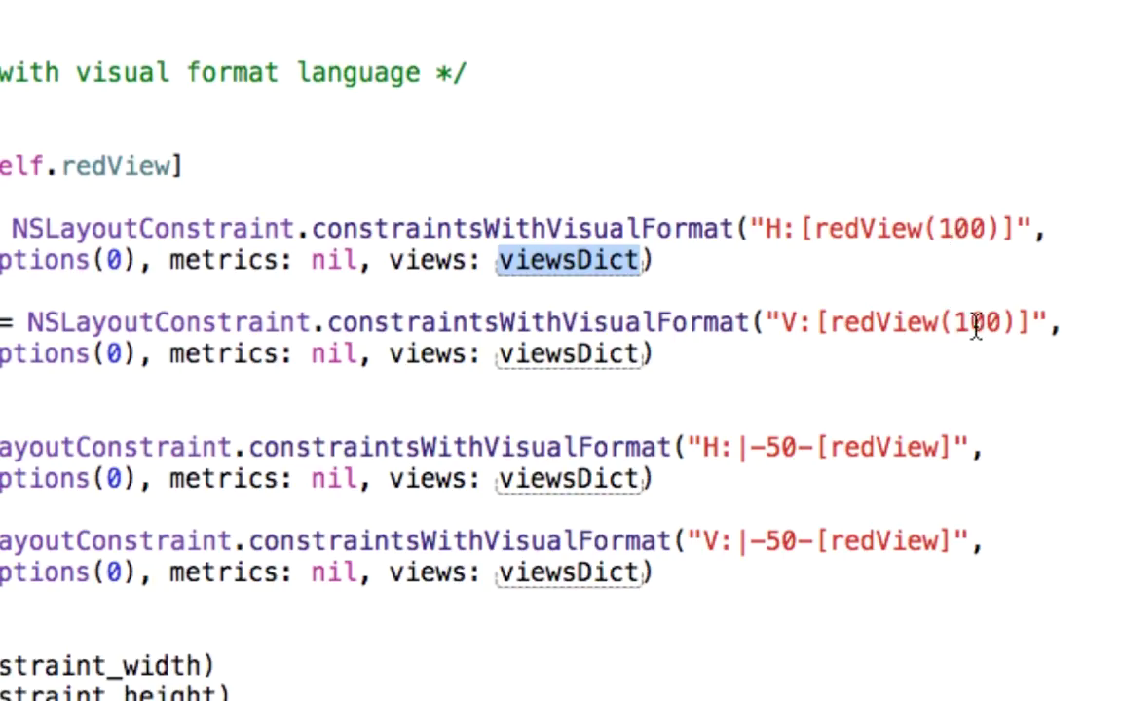
{"action": "mouse_move", "coordinate": [931, 226]}
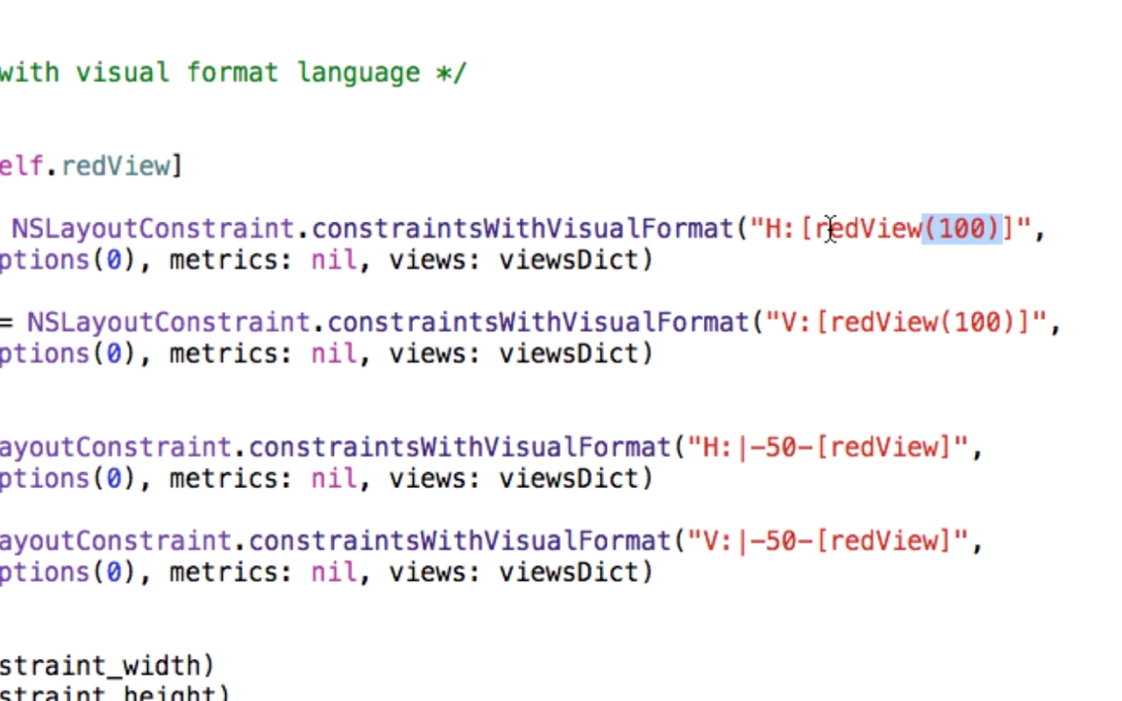
{"action": "mouse_move", "coordinate": [885, 230]}
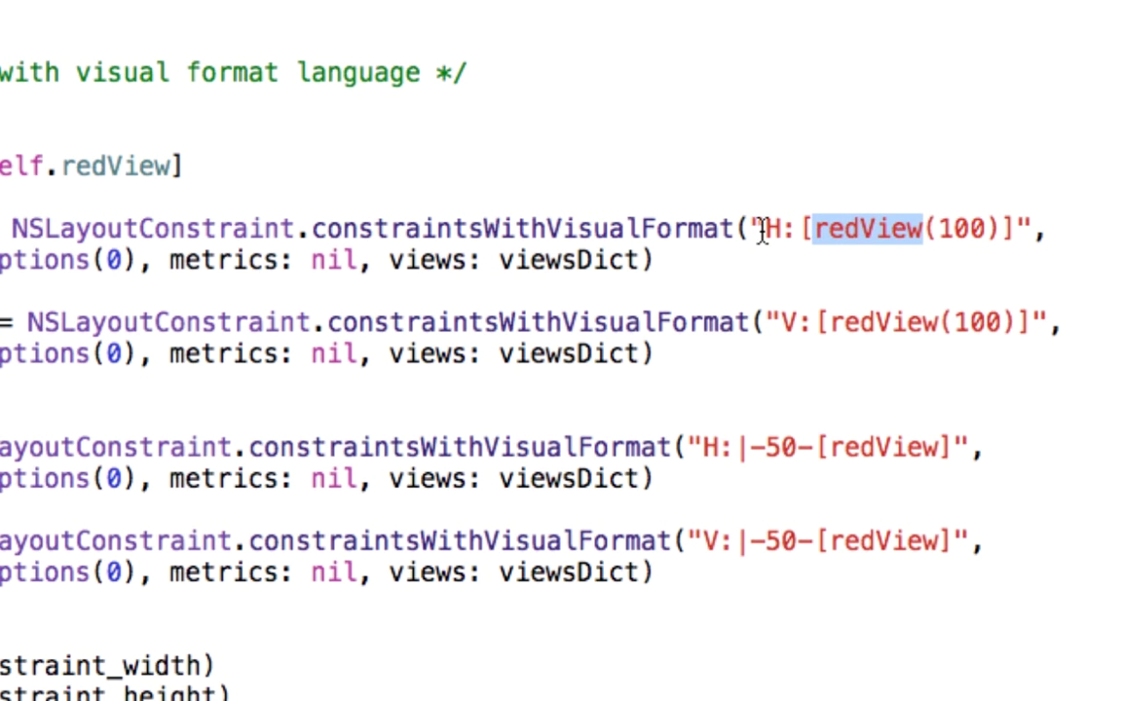
{"action": "mouse_move", "coordinate": [841, 238]}
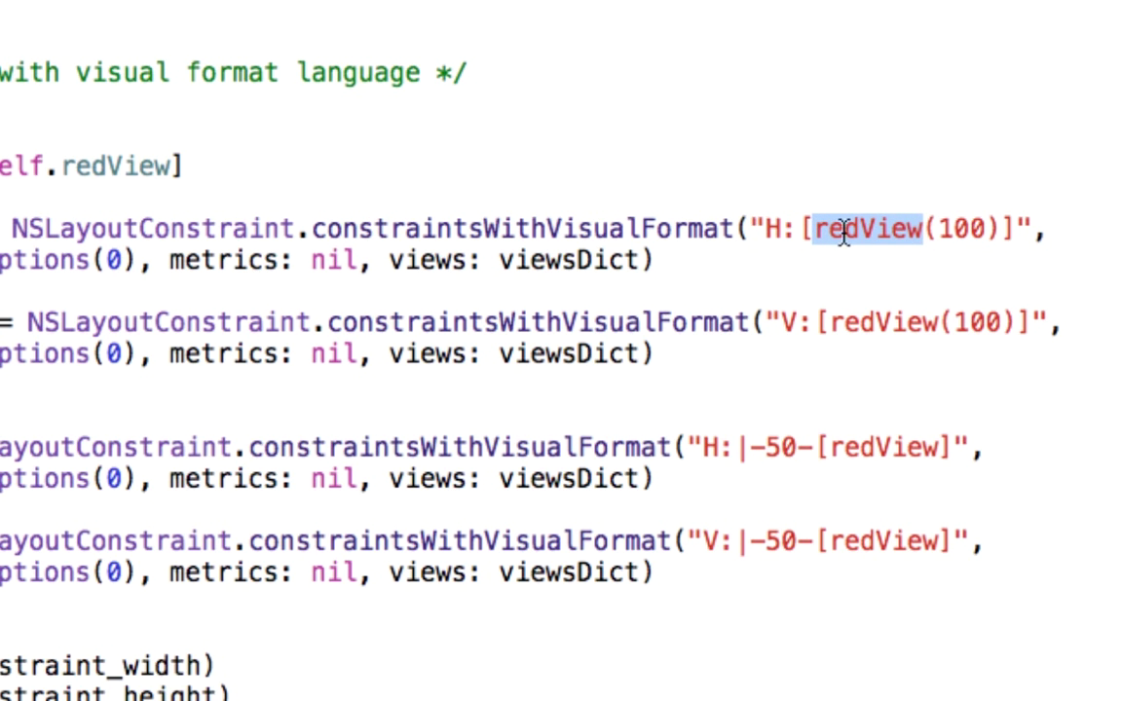
{"action": "mouse_move", "coordinate": [855, 235]}
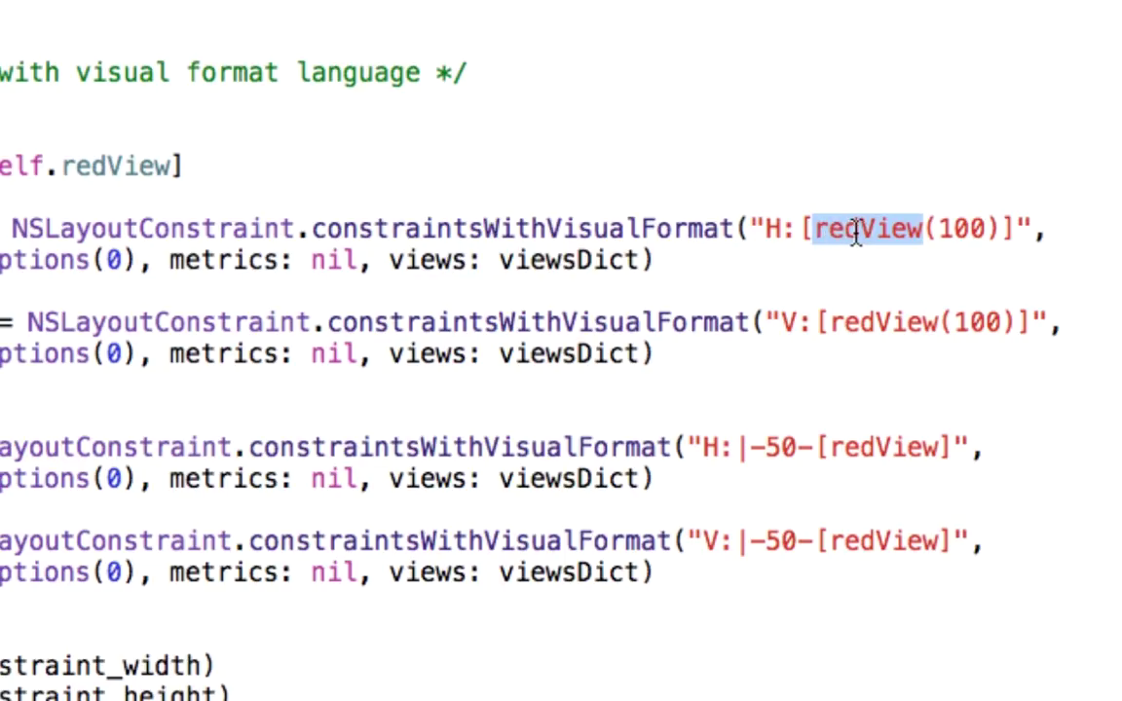
{"action": "double_click", "coordinate": [876, 323]}
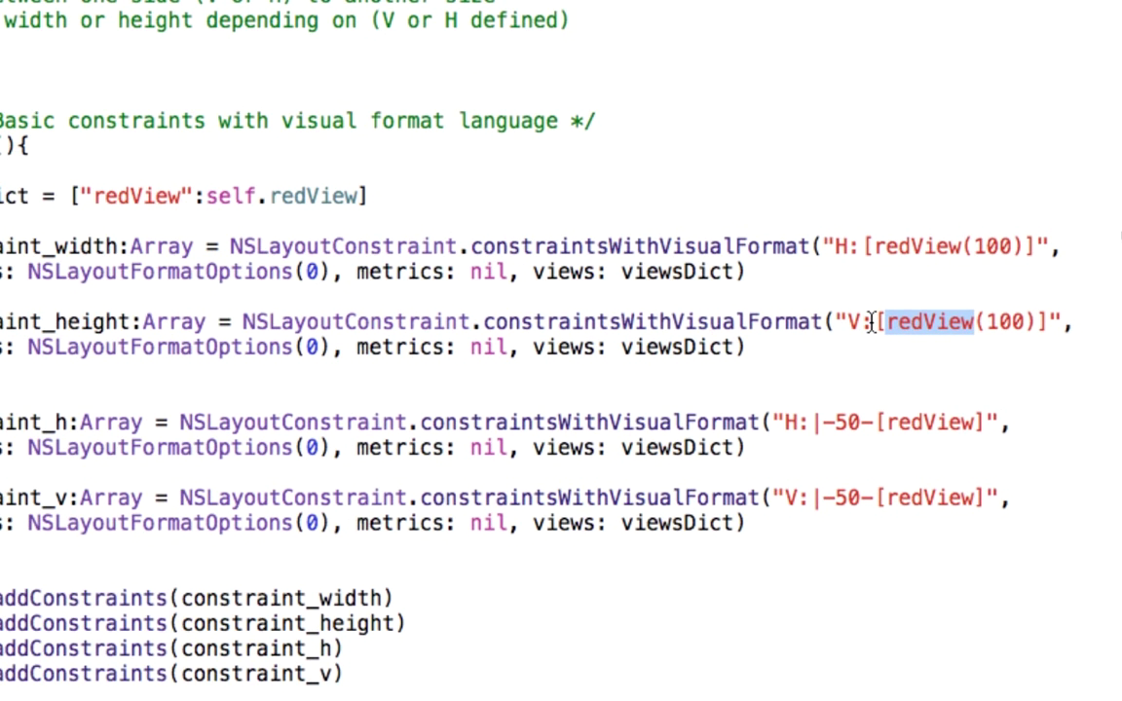
{"action": "mouse_move", "coordinate": [869, 259]}
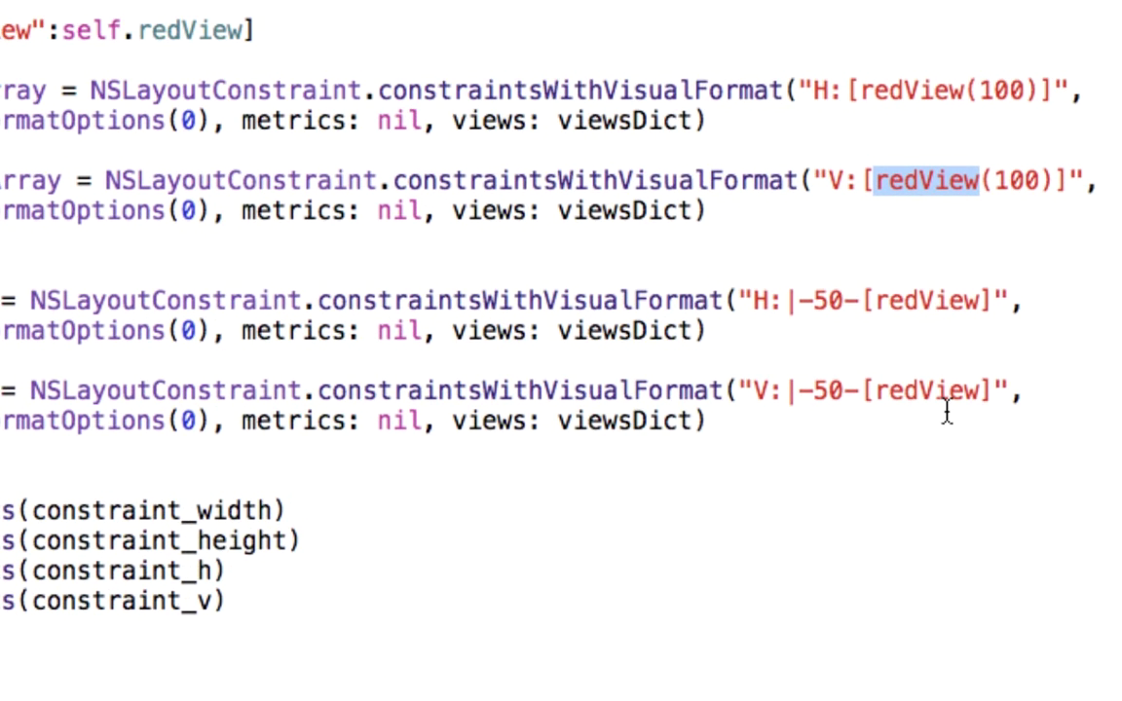
{"action": "mouse_move", "coordinate": [764, 296]}
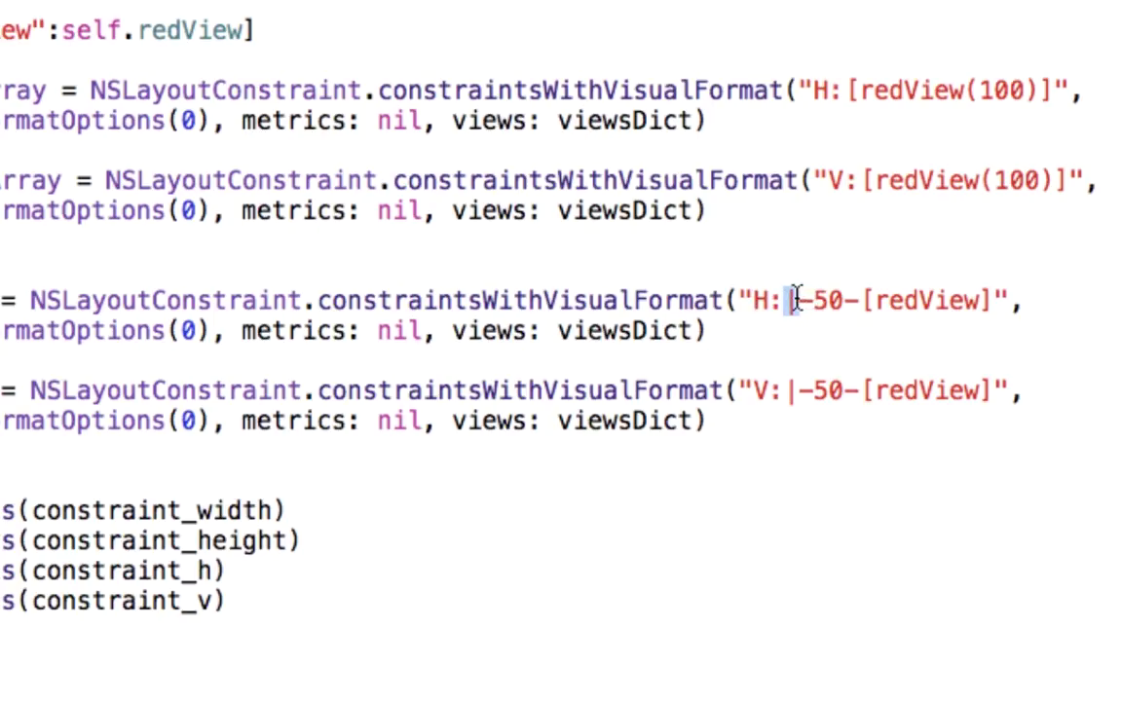
{"action": "double_click", "coordinate": [828, 300]}
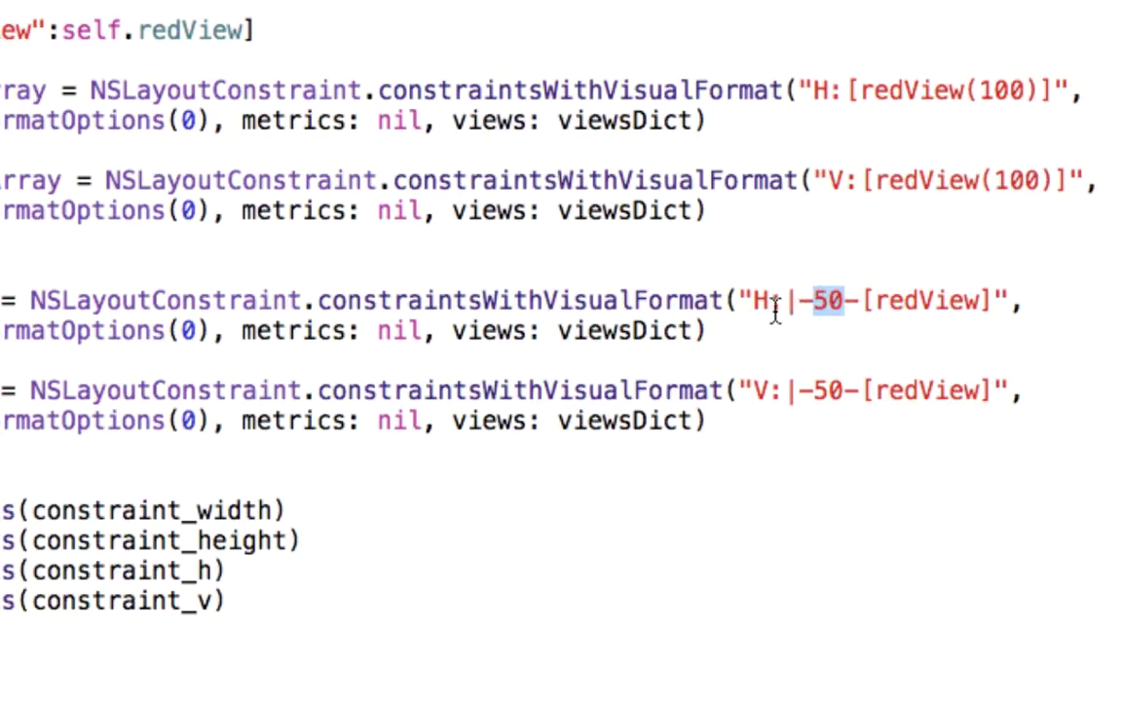
{"action": "mouse_move", "coordinate": [921, 304]}
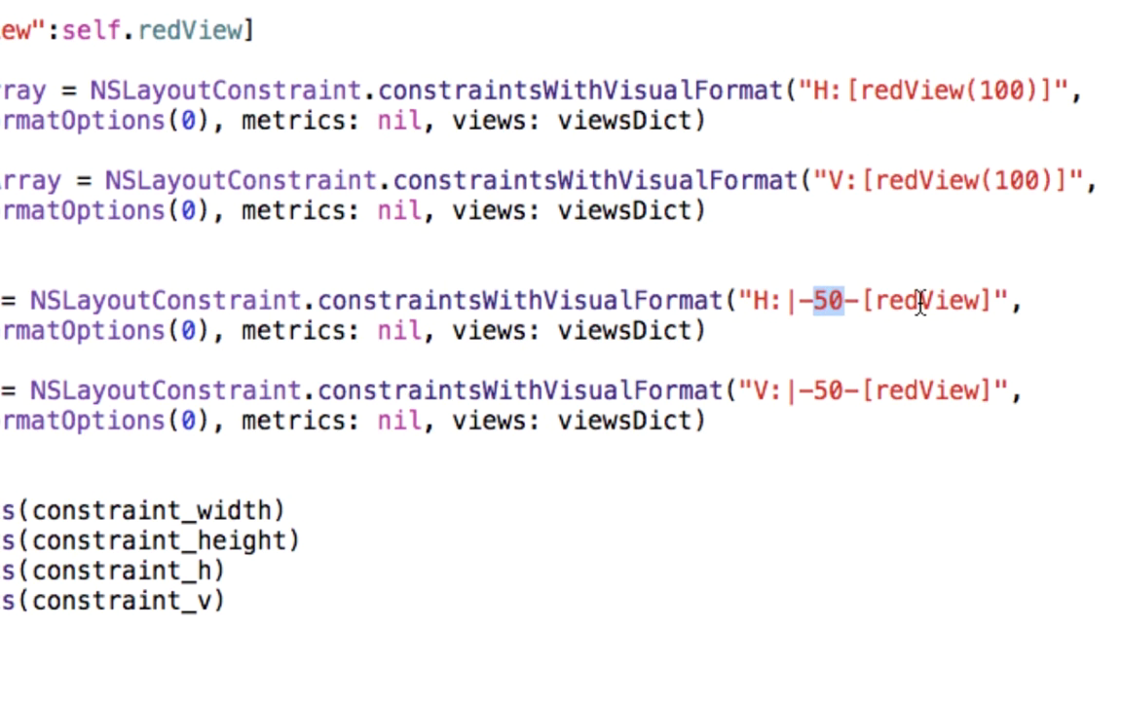
{"action": "double_click", "coordinate": [925, 300]}
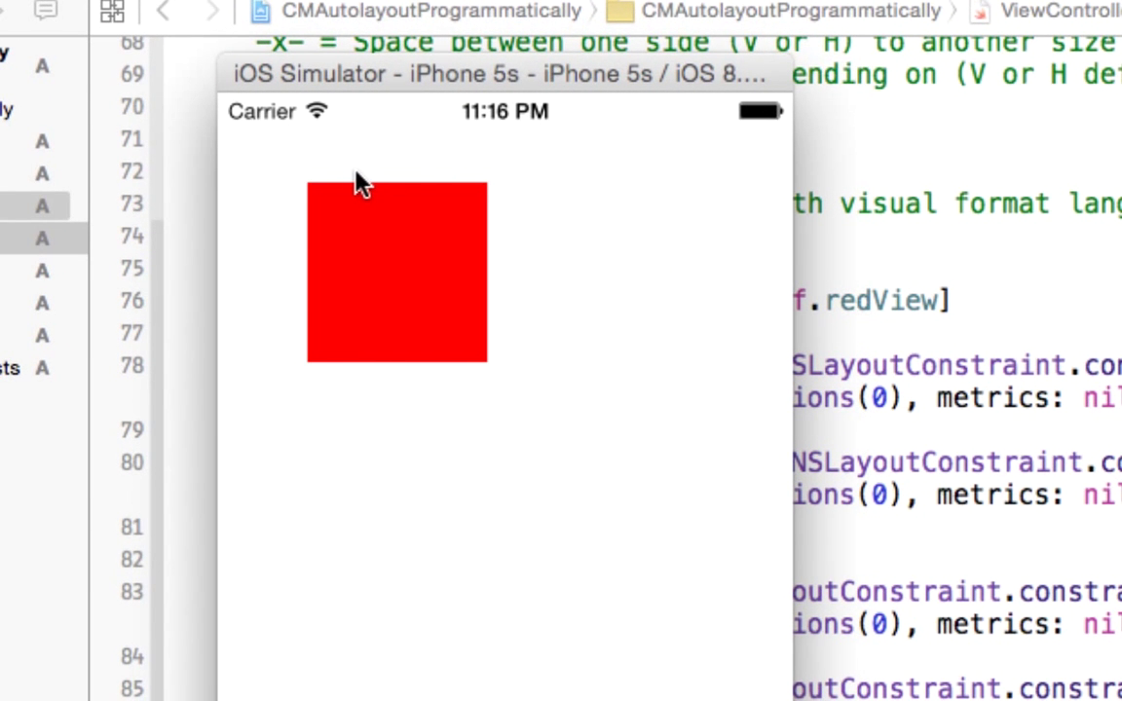
{"action": "mouse_move", "coordinate": [316, 201]}
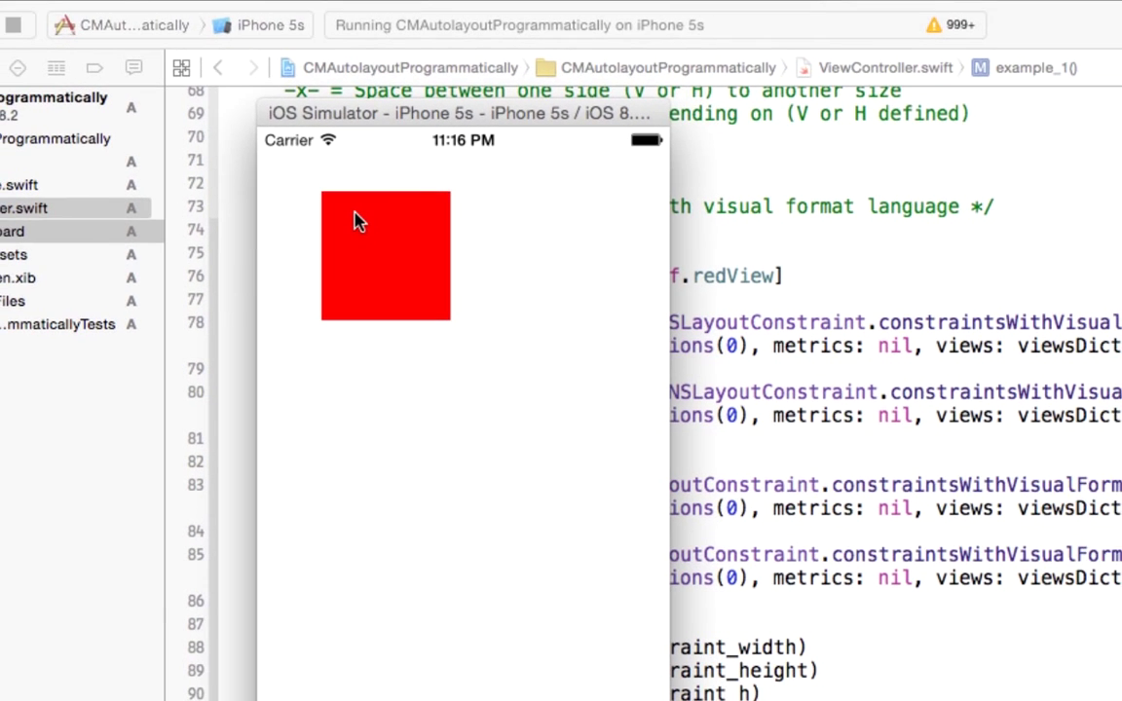
{"action": "mouse_move", "coordinate": [383, 280]}
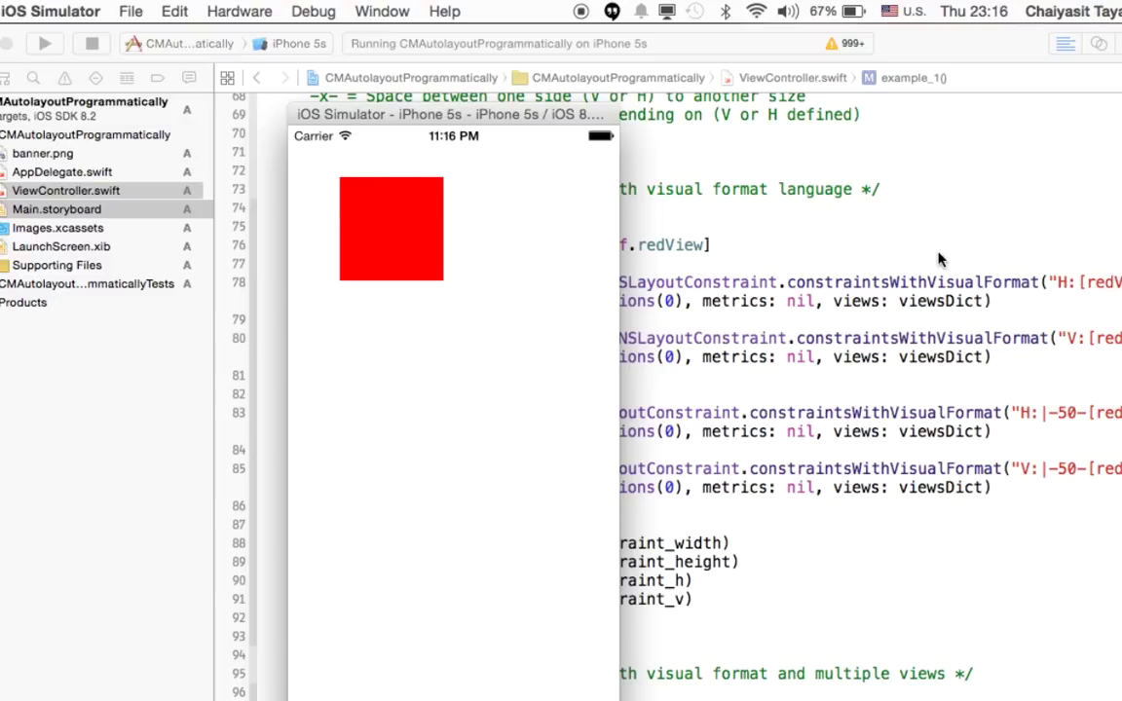
{"action": "mouse_move", "coordinate": [296, 228]}
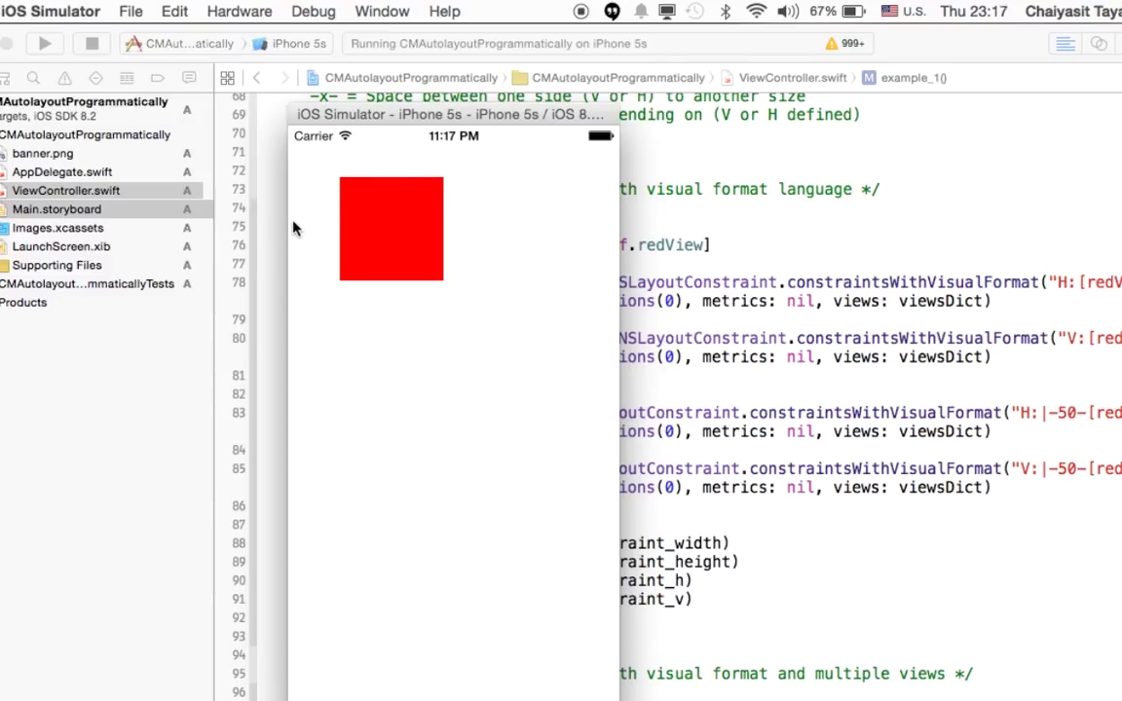
{"action": "mouse_move", "coordinate": [313, 222]}
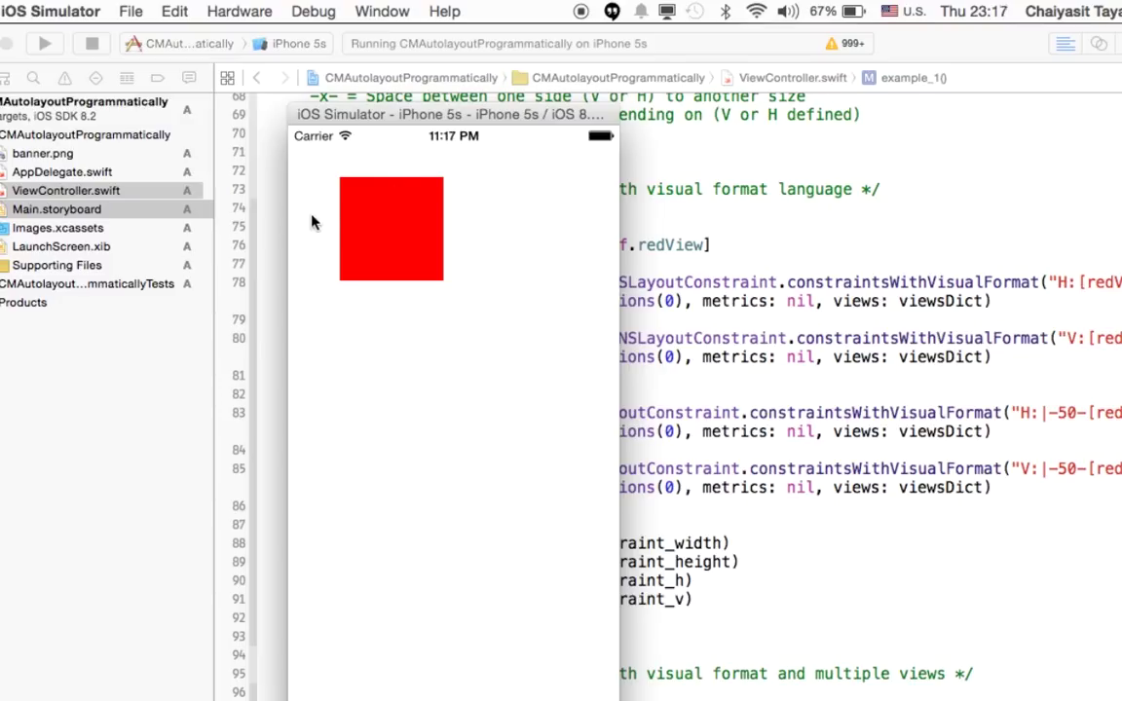
{"action": "mouse_move", "coordinate": [385, 144]}
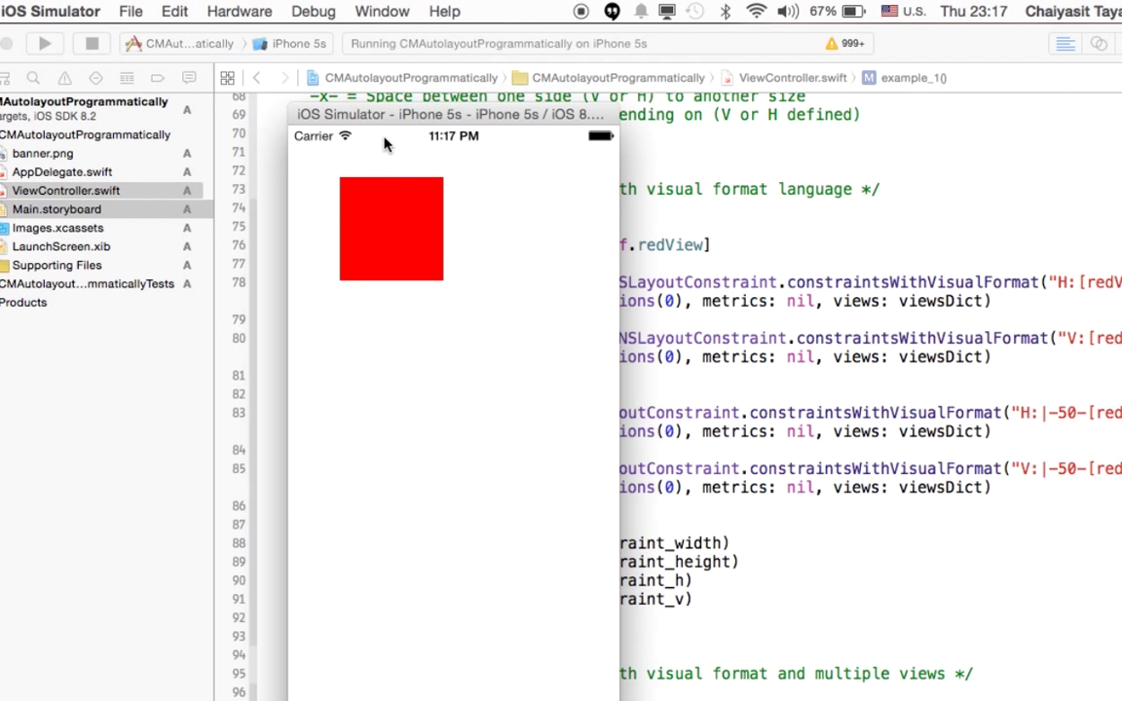
{"action": "mouse_move", "coordinate": [399, 157]}
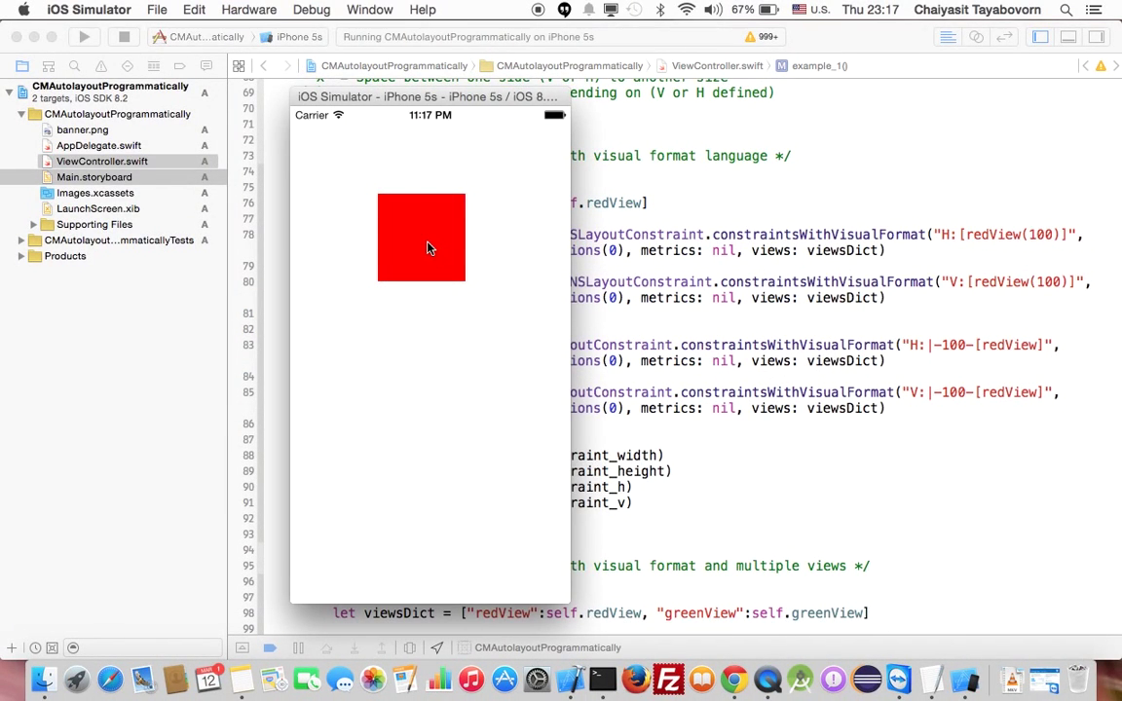
{"action": "mouse_move", "coordinate": [429, 157]}
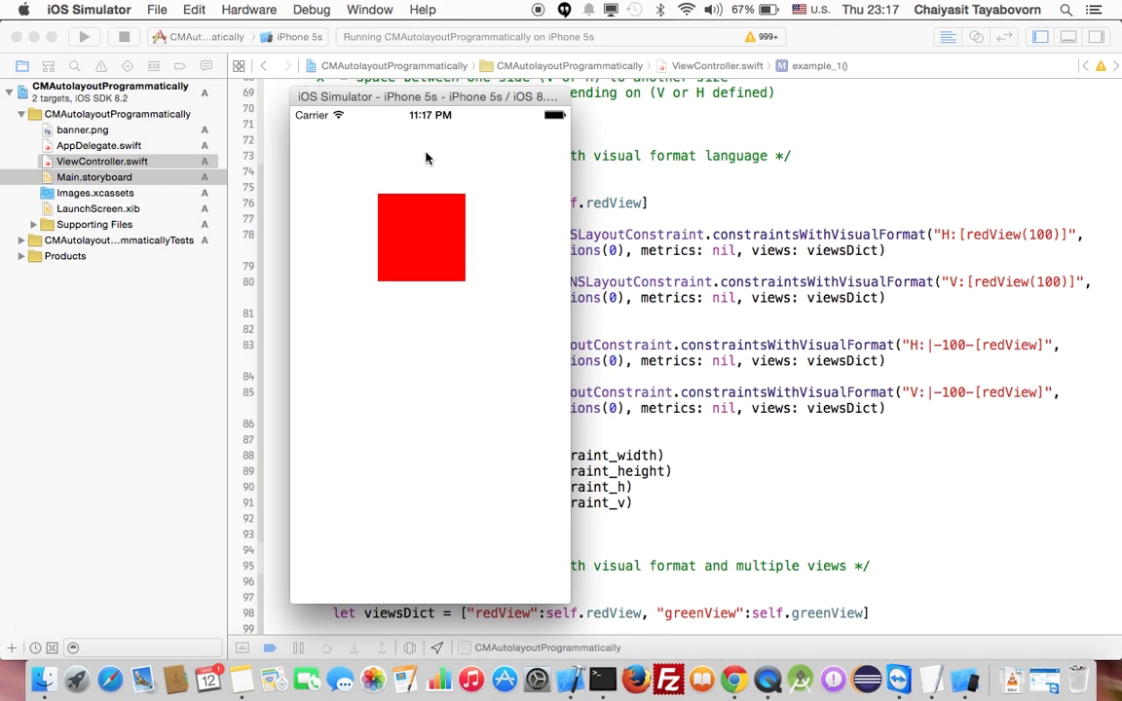
{"action": "mouse_move", "coordinate": [881, 366]}
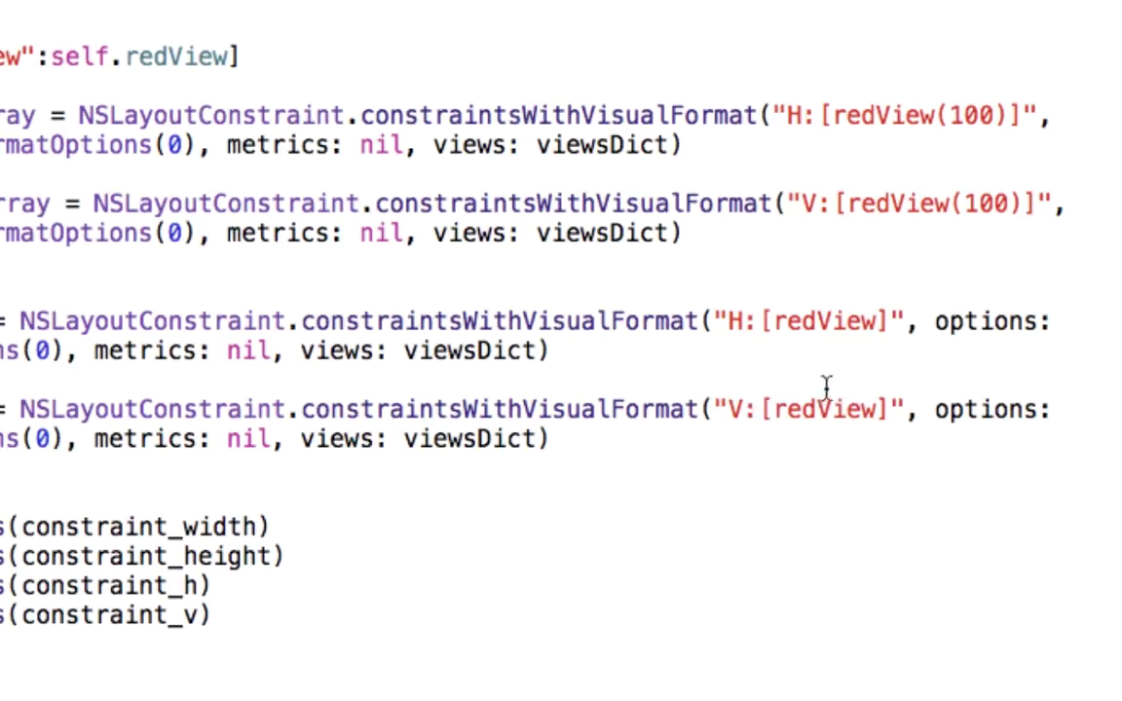
{"action": "mouse_move", "coordinate": [896, 322]}
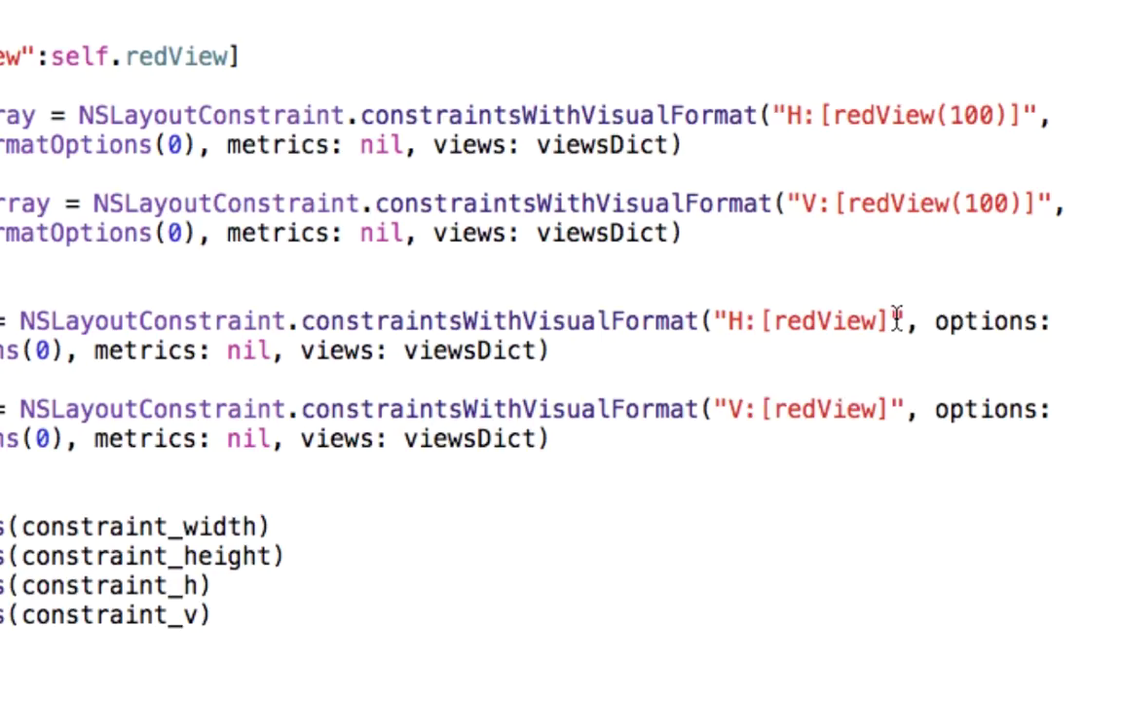
Rewrite the margin rules as "H:[redView]-50-|" and "V:[redView]-50-|".
{"action": "type", "text": "-"}
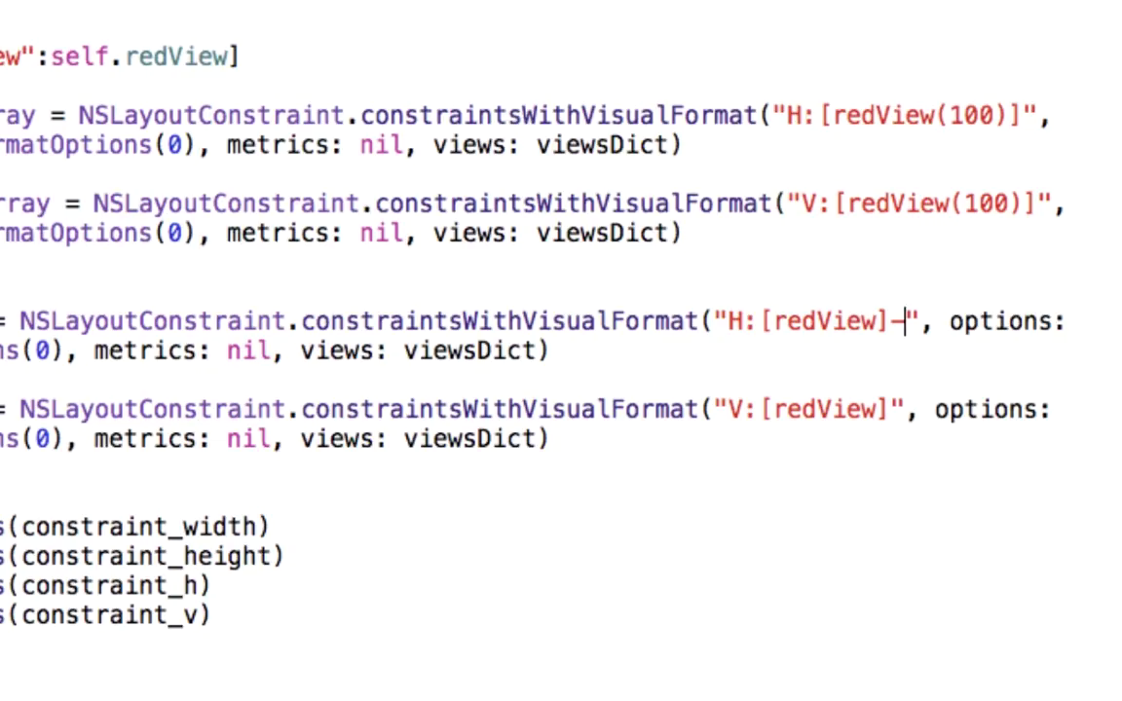
{"action": "type", "text": "50"}
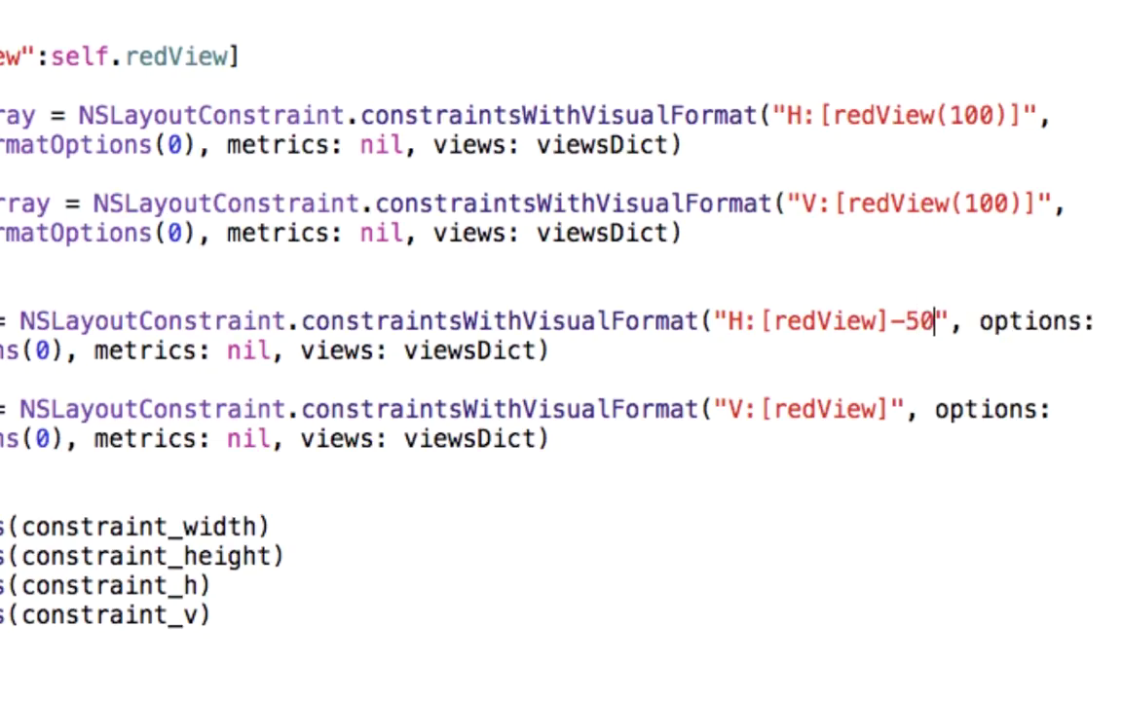
{"action": "type", "text": "-|"}
{"action": "left_click", "coordinate": [528, 409]}
{"action": "type", "text": "-50-|"}
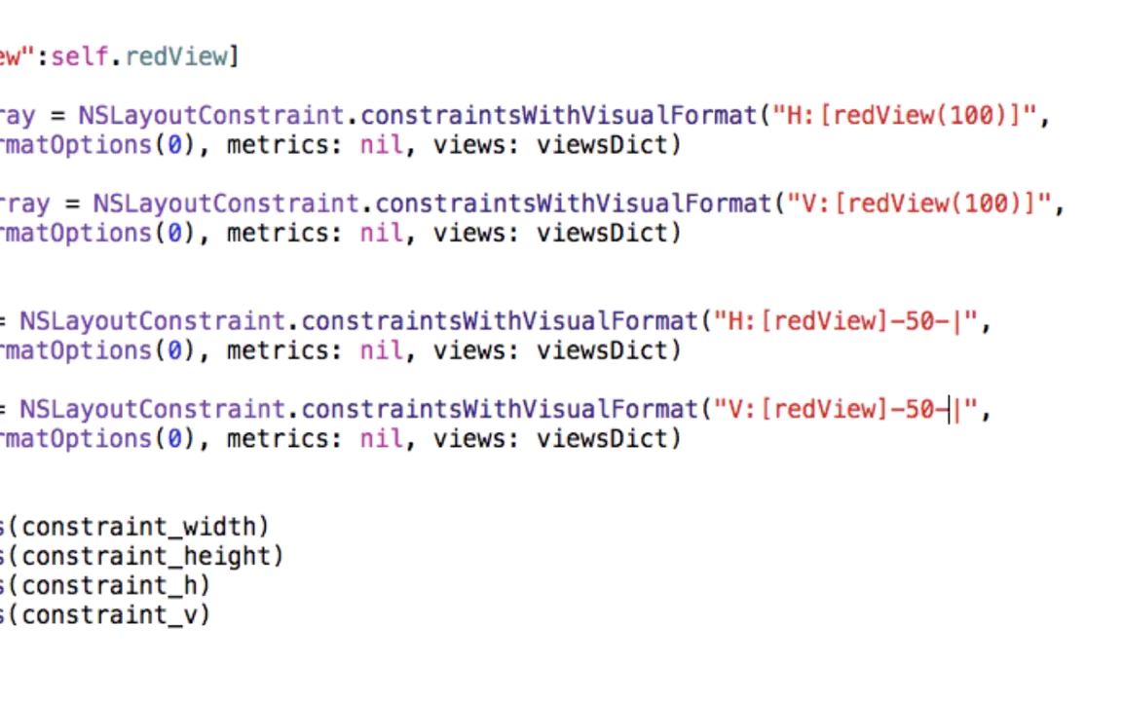
{"action": "mouse_move", "coordinate": [930, 413]}
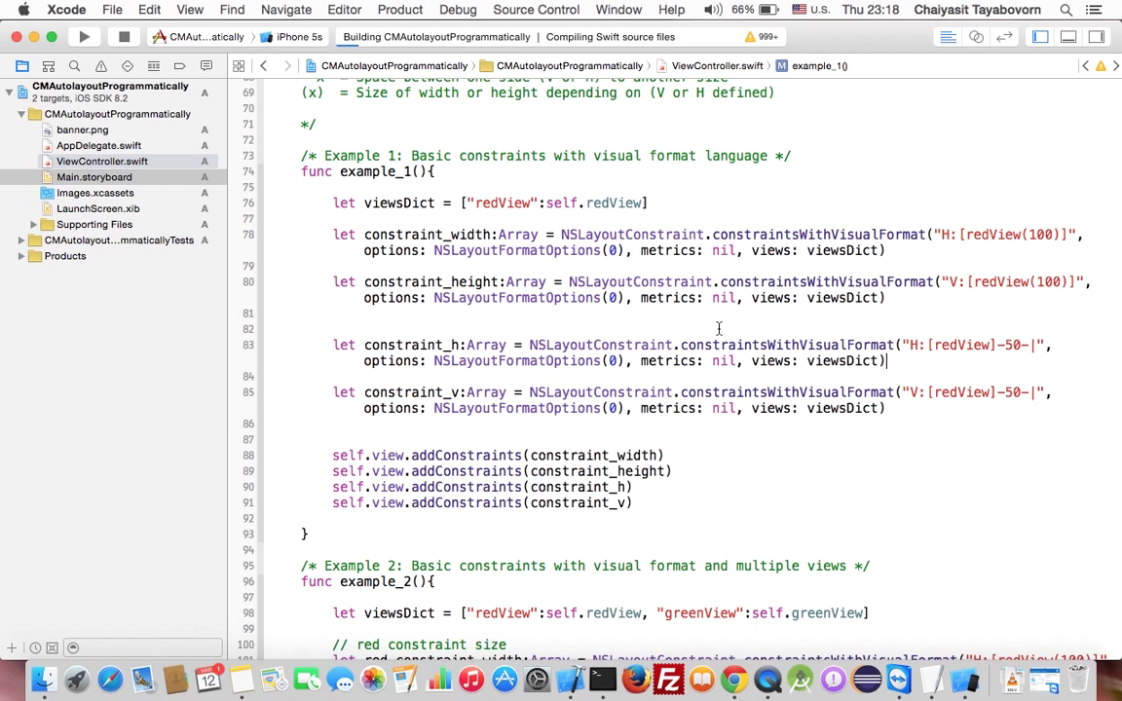
Rebuild and run so the red square sits bottom-right with 50-point insets.
{"action": "left_click", "coordinate": [85, 55]}
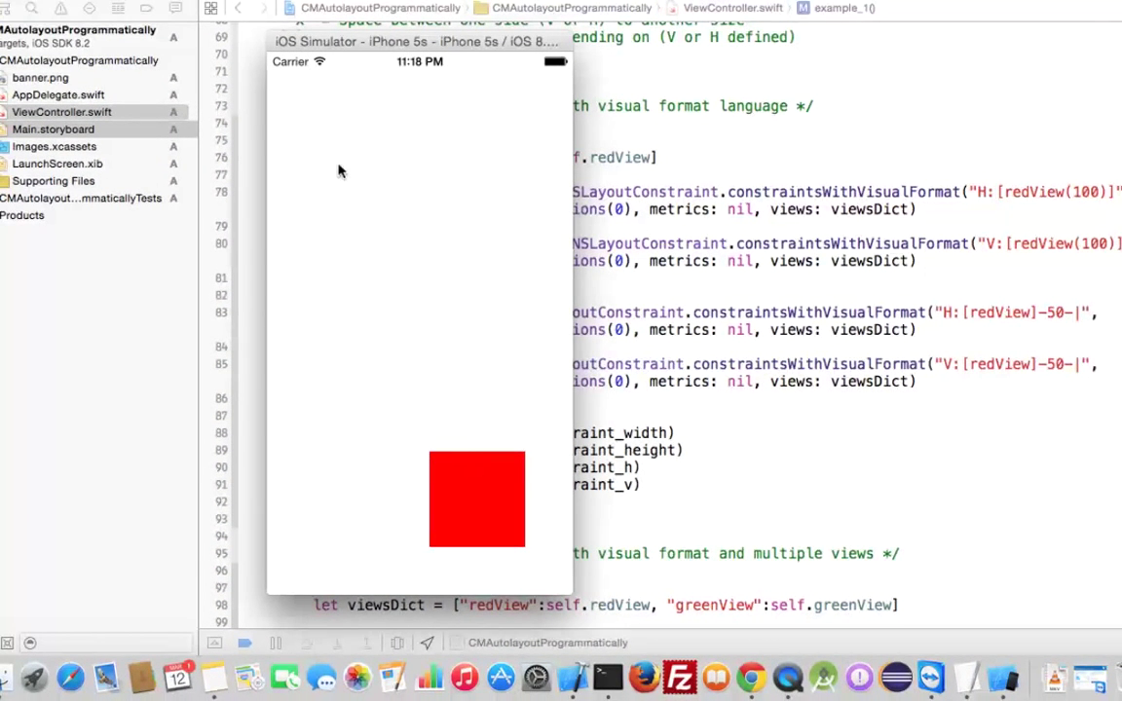
{"action": "mouse_move", "coordinate": [507, 505]}
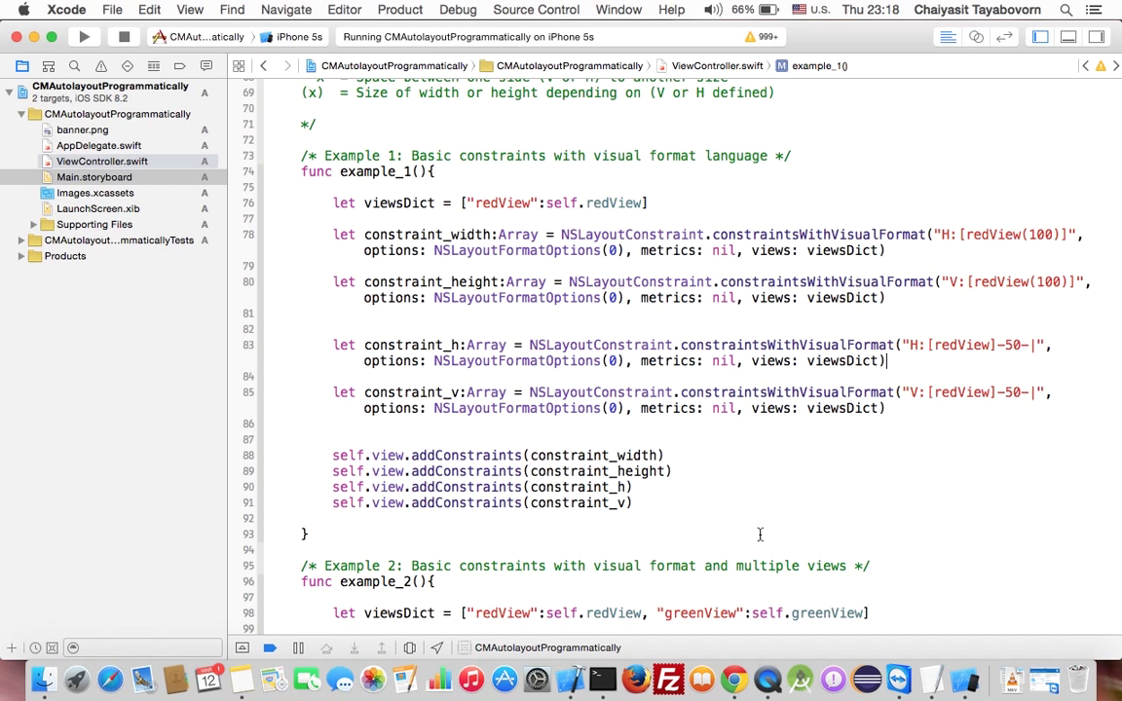
{"action": "scroll", "scroll_direction": "up", "scroll_amount": 3}
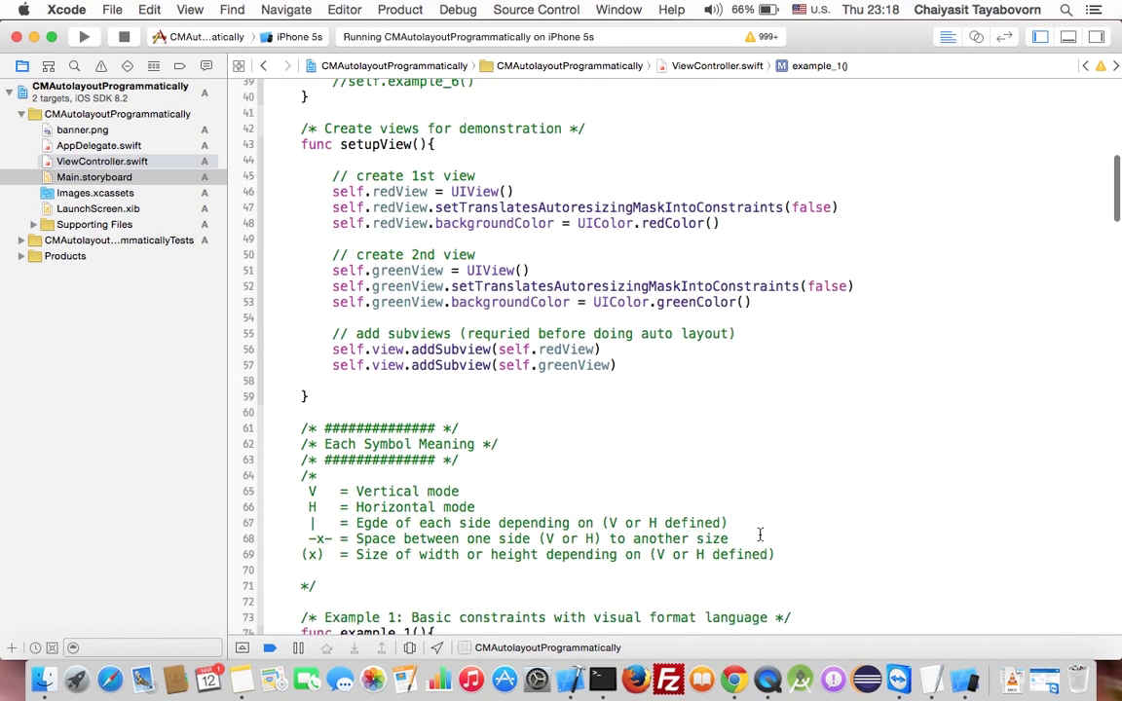
{"action": "scroll", "scroll_direction": "up", "scroll_amount": 3}
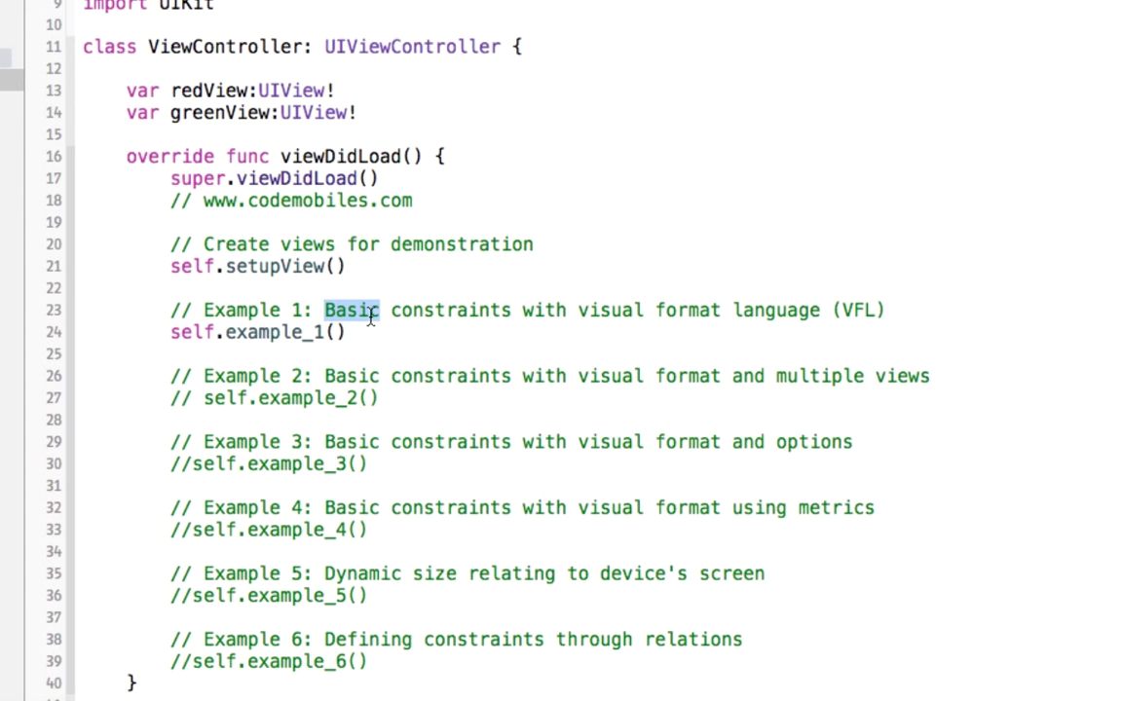
{"action": "scroll", "scroll_direction": "down", "scroll_amount": 3}
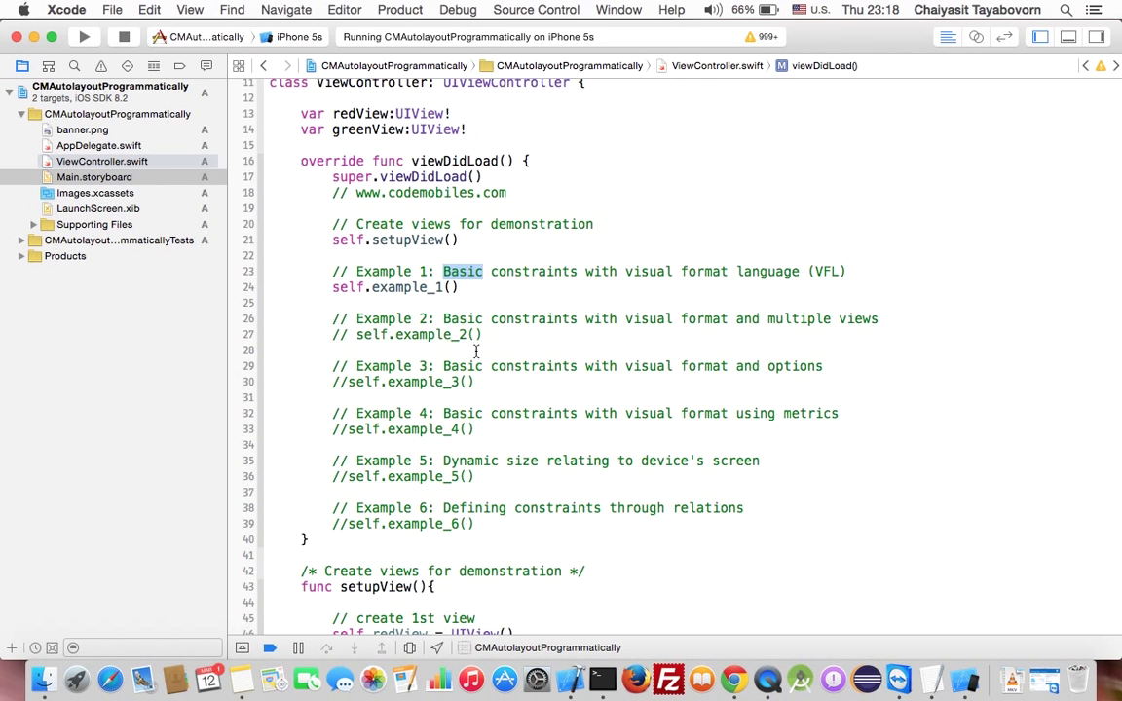
{"action": "mouse_move", "coordinate": [635, 271]}
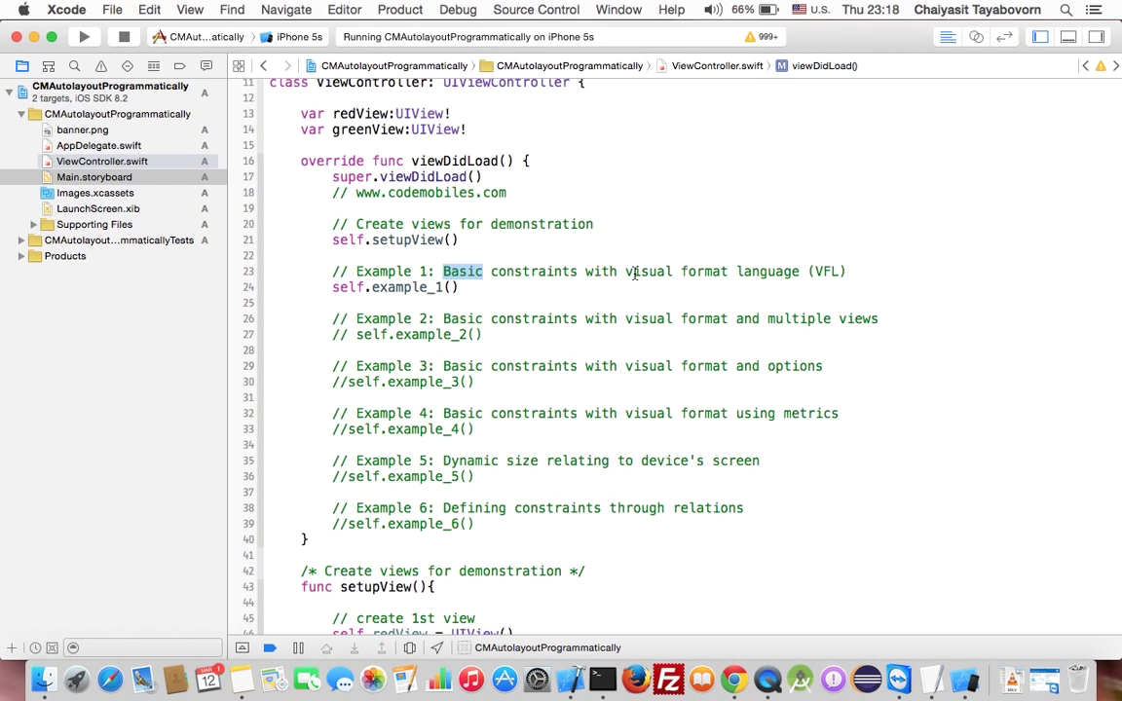